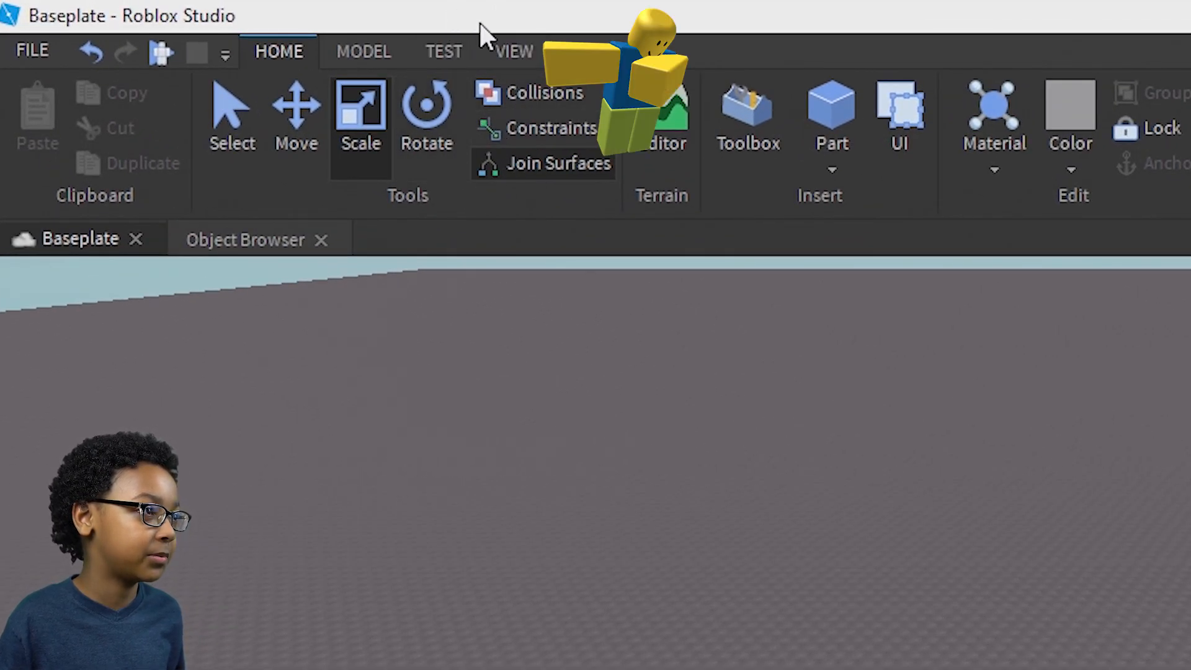
# - Show the Explorer panel from the View ribbon
pyautogui.click(515, 51)
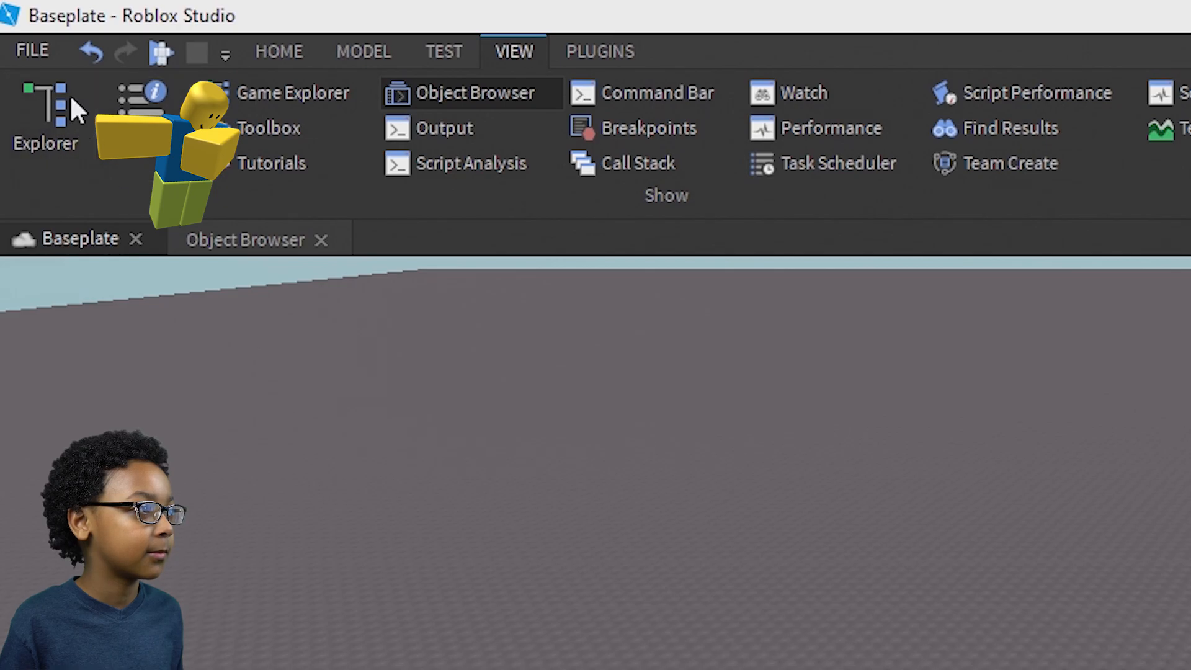
pyautogui.moveTo(140, 190)
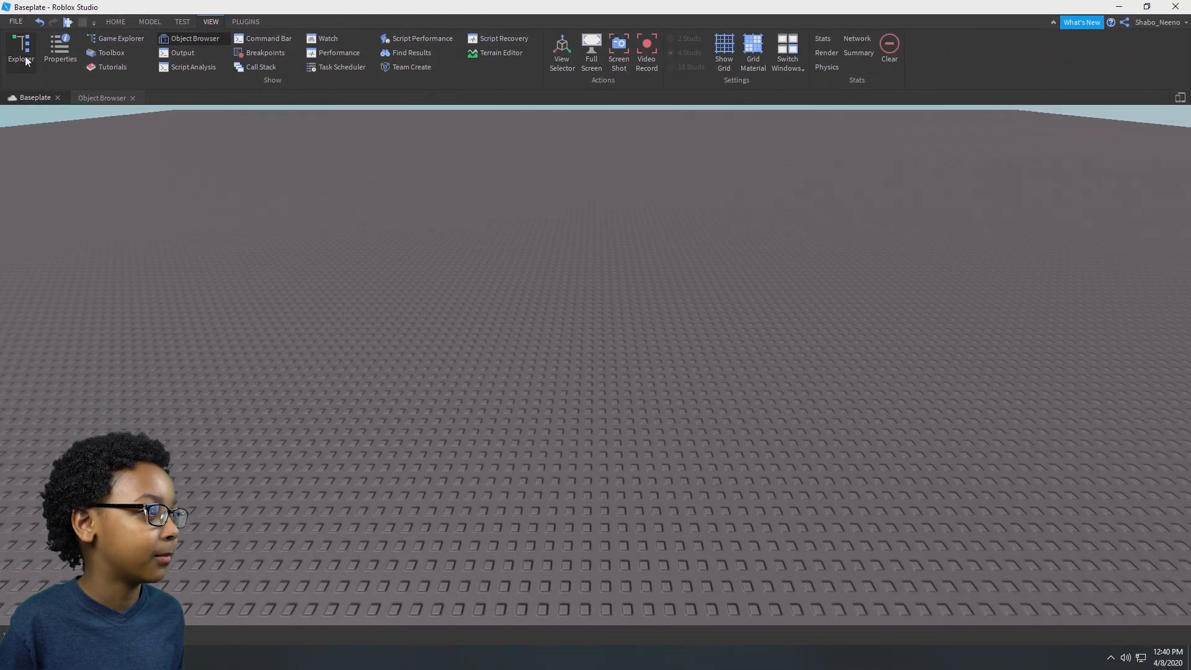
pyautogui.click(20, 51)
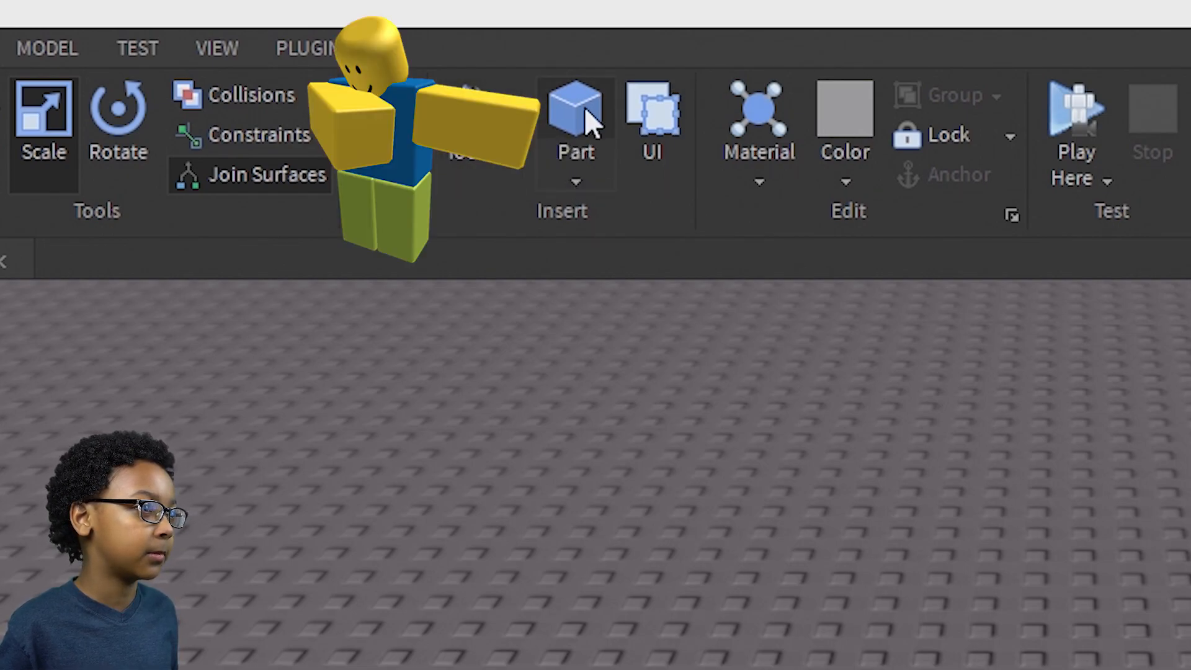
pyautogui.moveTo(560, 402)
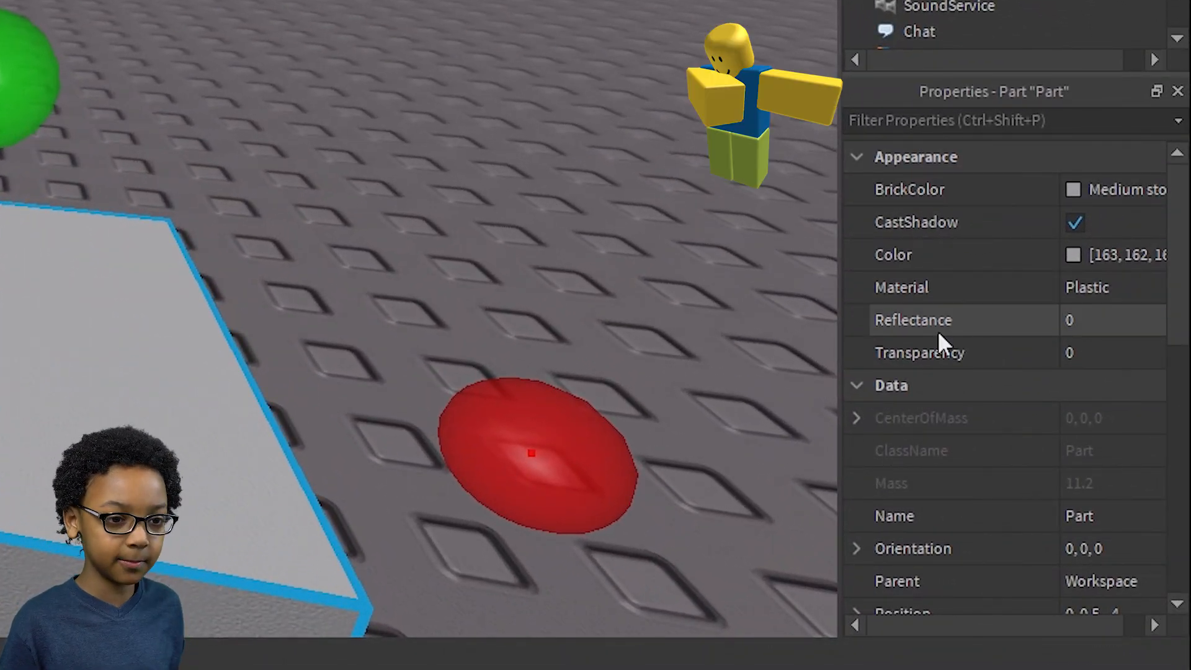
# - Tick Anchored under the part's Behavior properties so it stays fixed
pyautogui.scroll(-3)
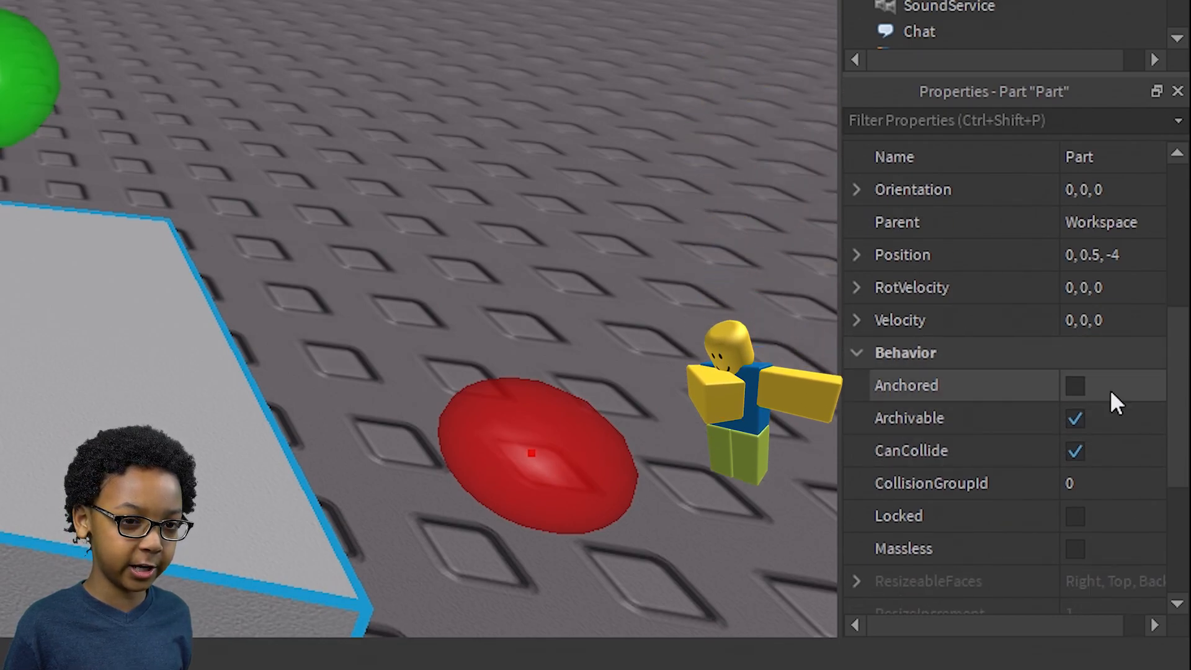
pyautogui.moveTo(964, 389)
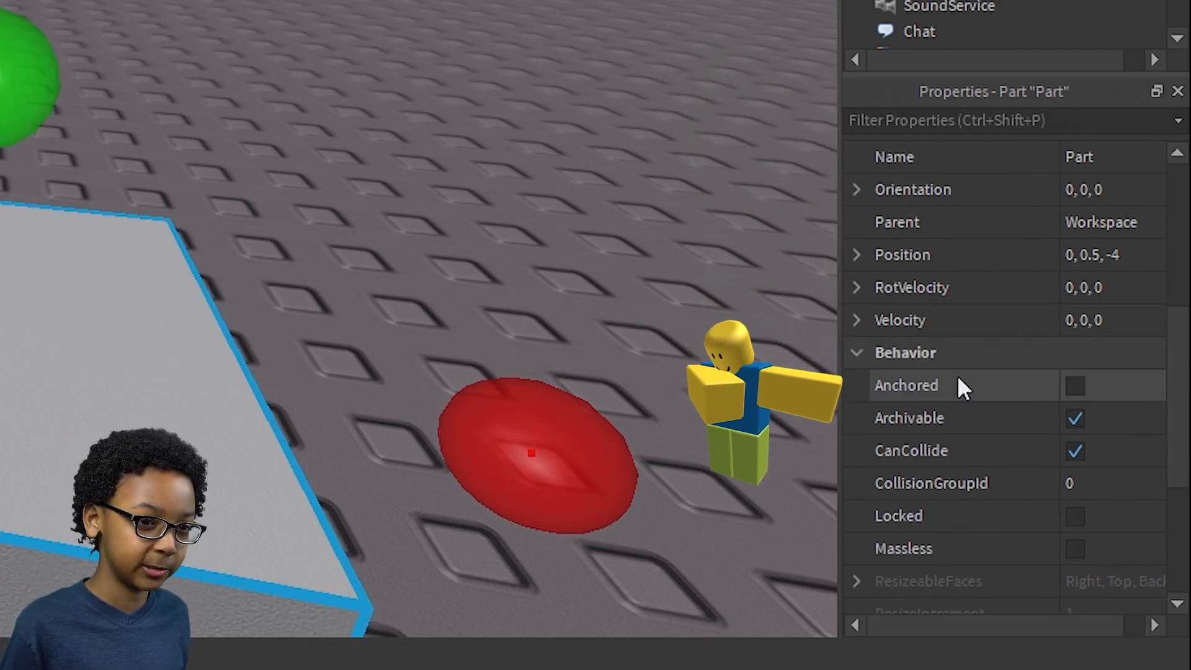
pyautogui.click(1074, 385)
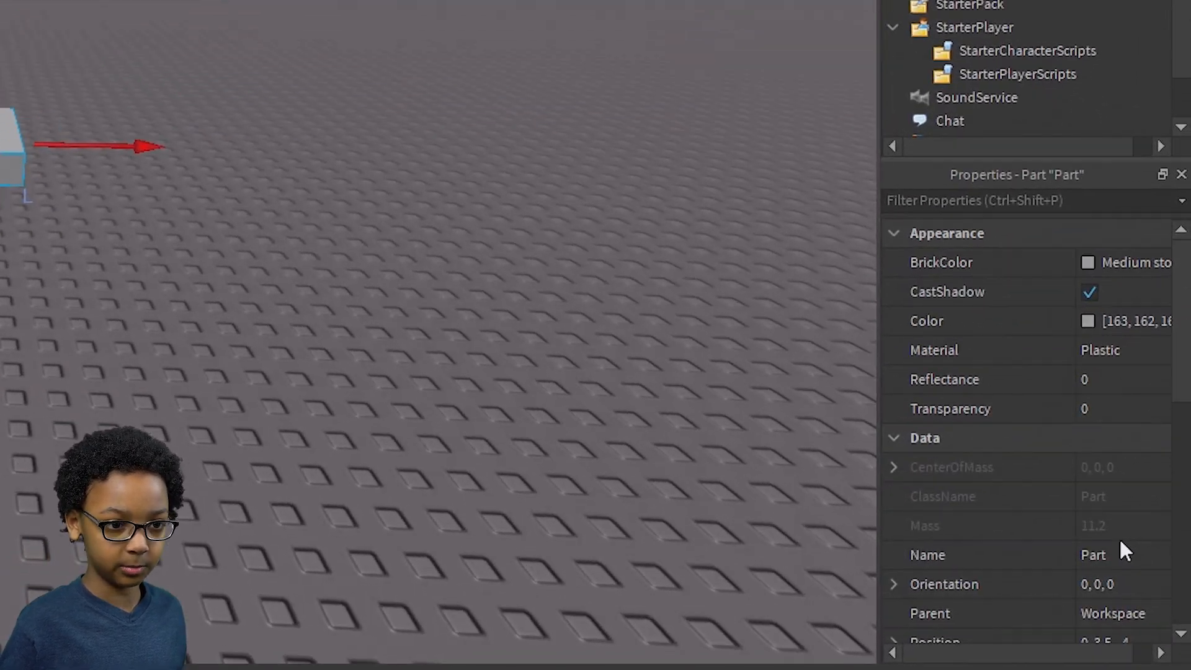
# - Rename the part to 'Block', fixing the 'Blocjk' typo
pyautogui.write('Blocjk')
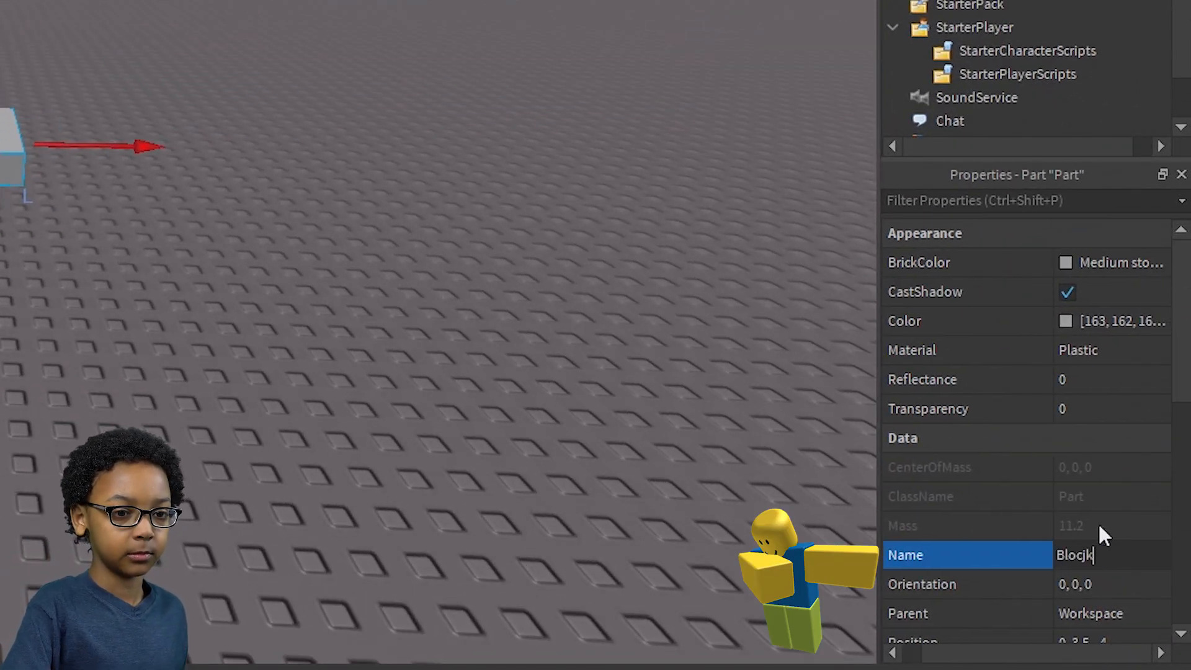
pyautogui.write('Block')
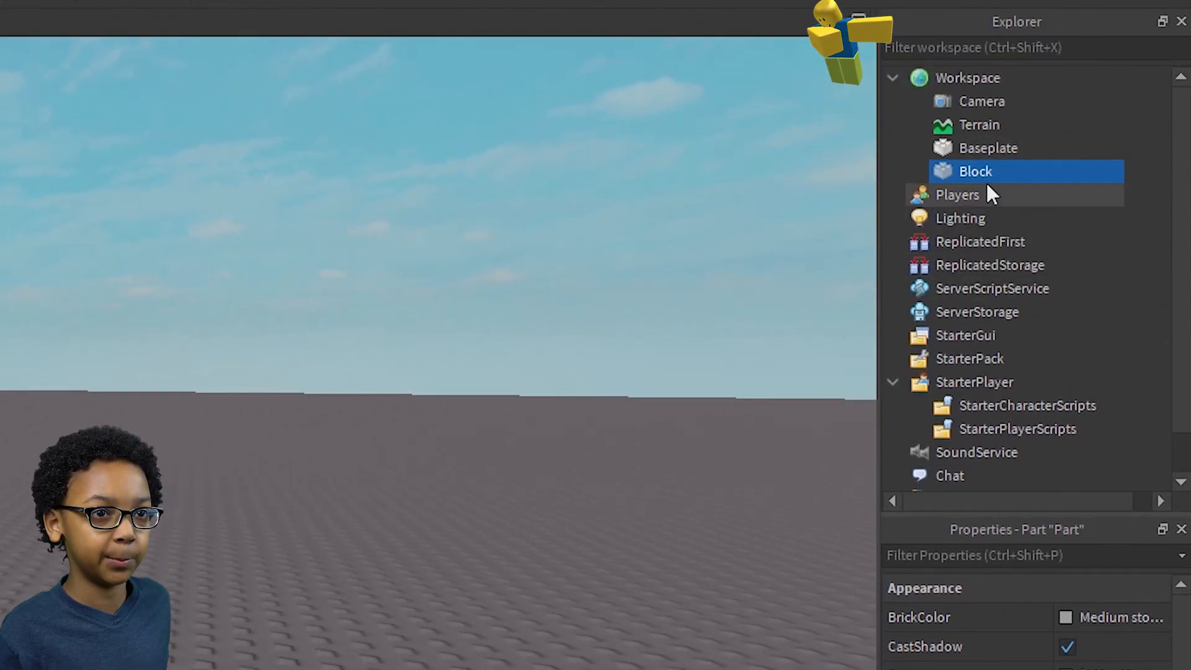
# - Insert a Script named Scripting inside the Block part
pyautogui.rightClick(974, 171)
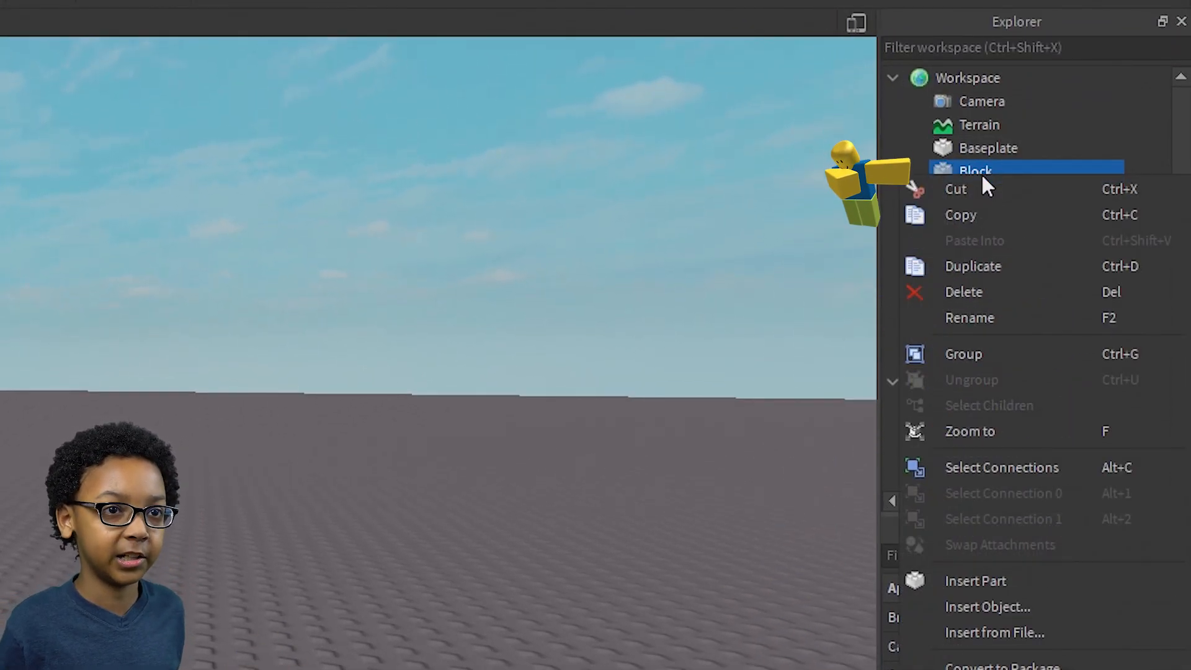
pyautogui.click(725, 181)
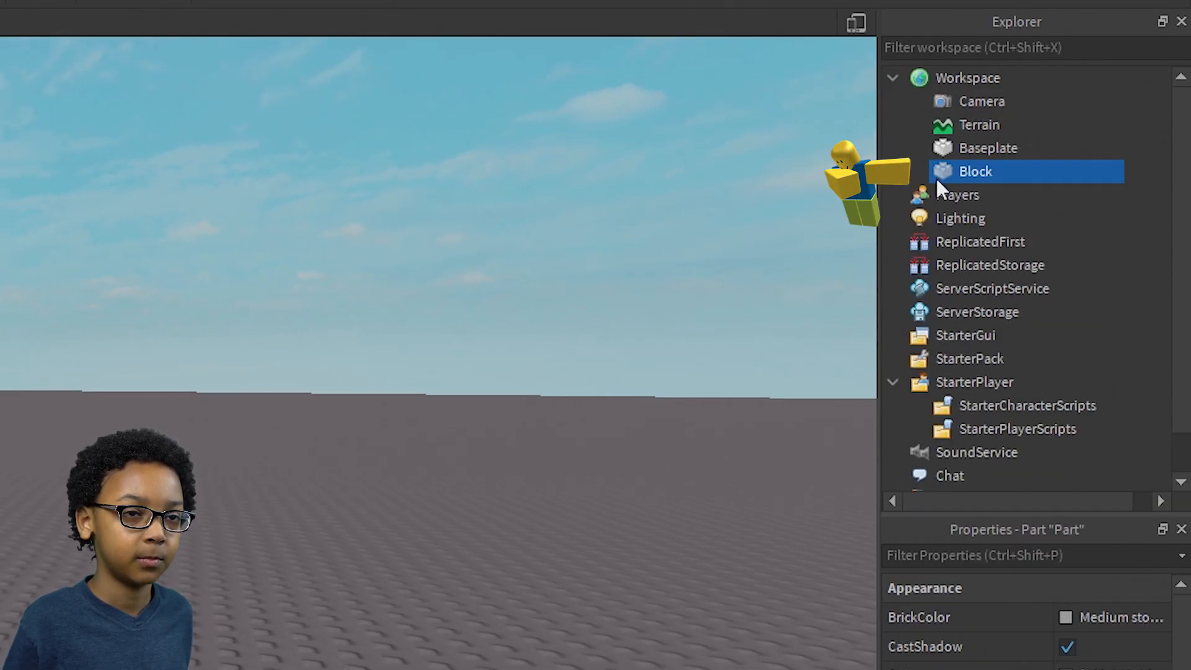
pyautogui.rightClick(975, 171)
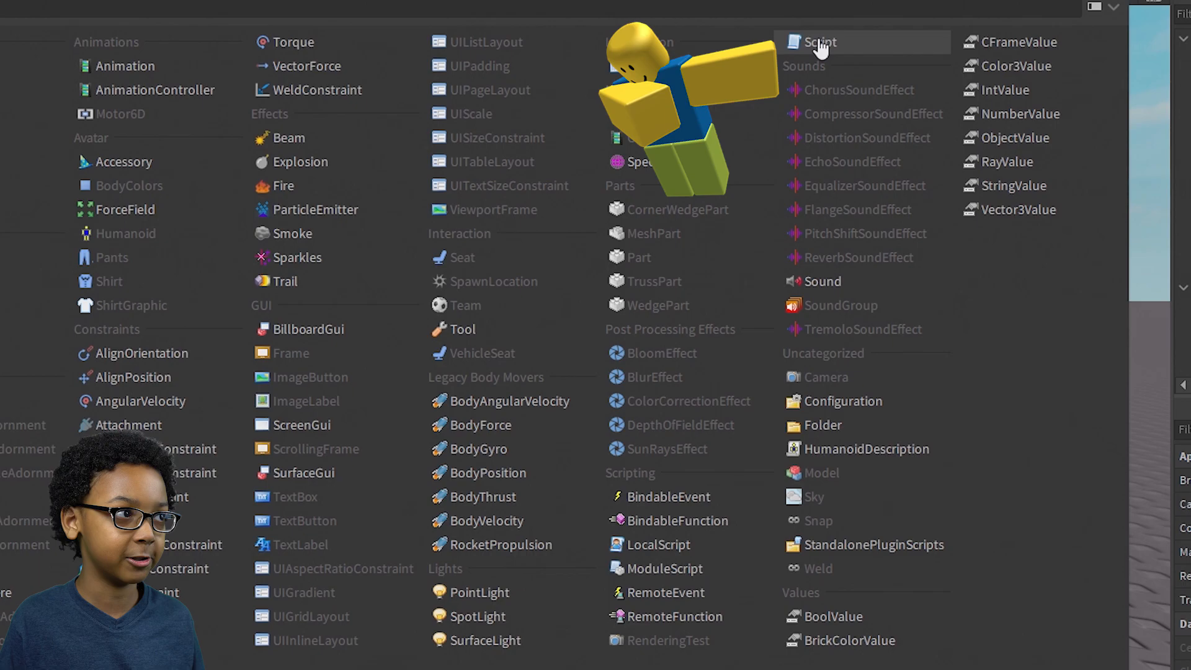
pyautogui.click(819, 42)
pyautogui.write('Scripting')
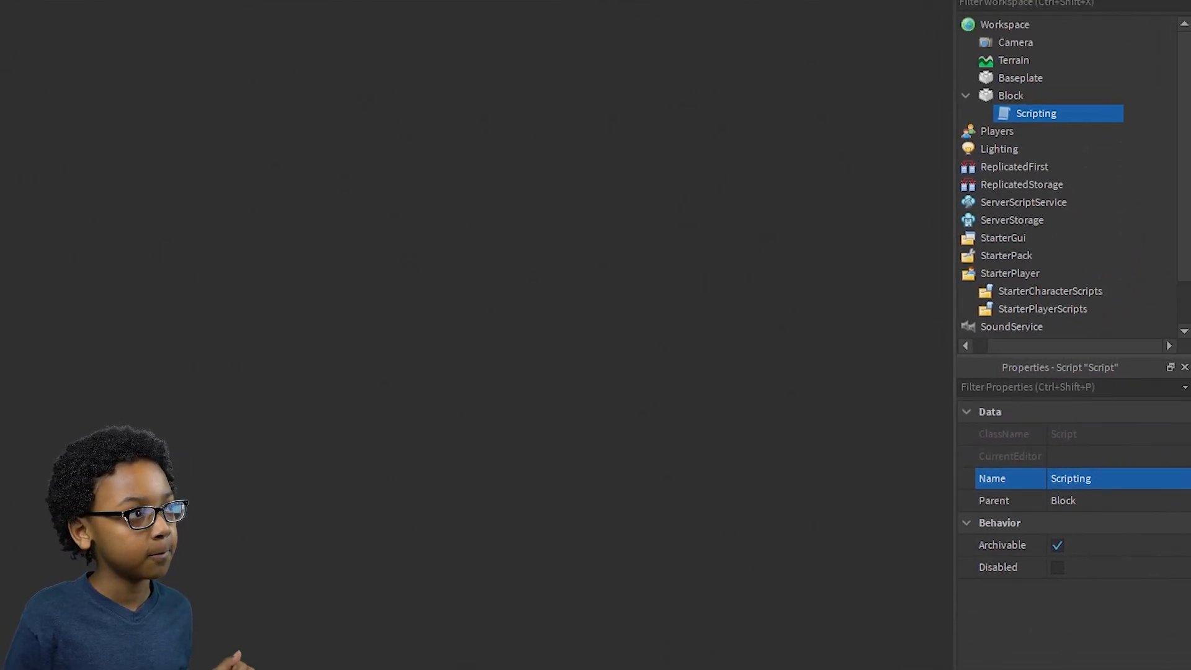
# - Open the Scripting script and select its default hello world line to clear it
pyautogui.doubleClick(1035, 112)
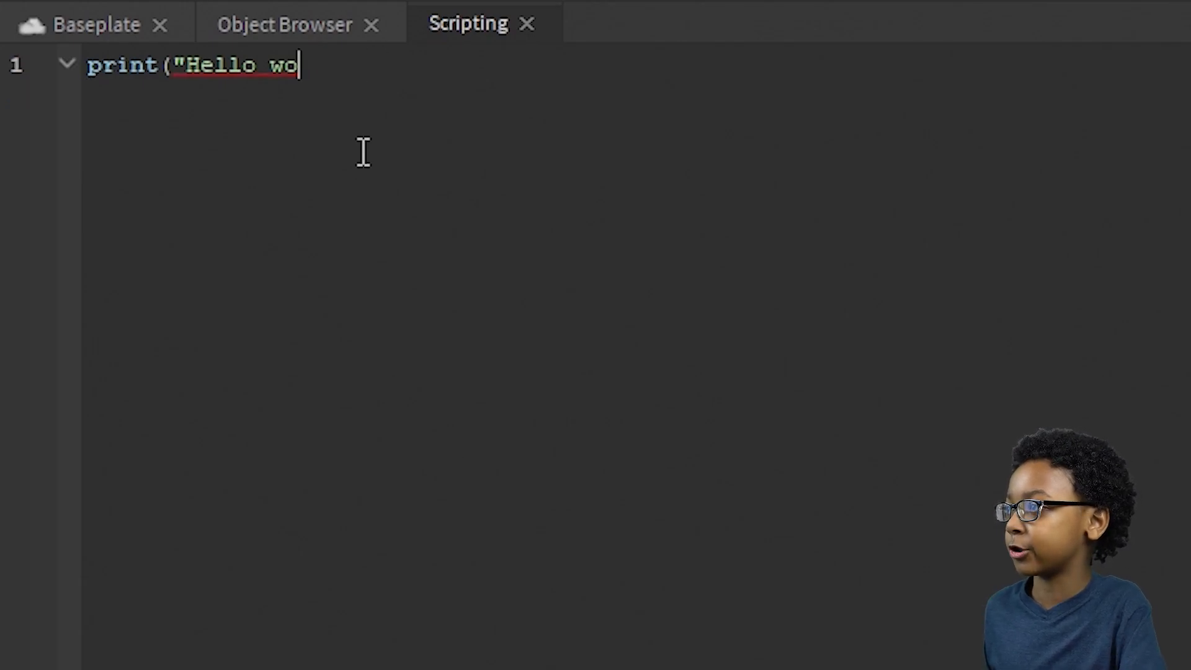
pyautogui.press('ctrl+a')
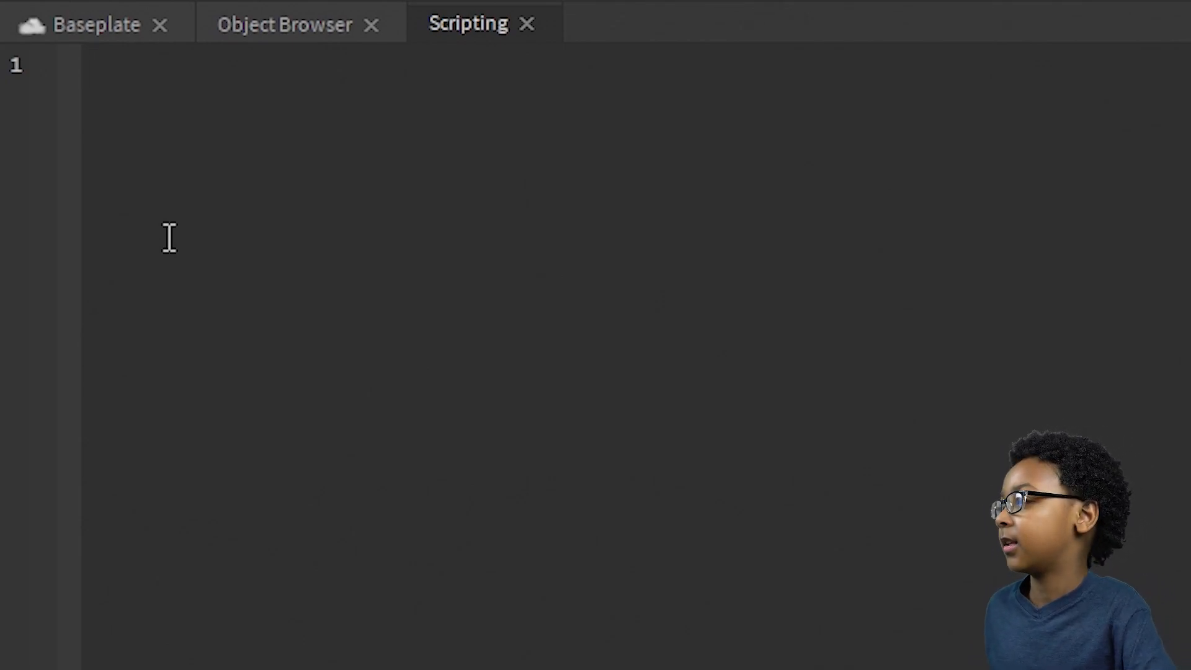
# - Declare local block = script.Parent and local debounce = true
pyautogui.write('local block =')
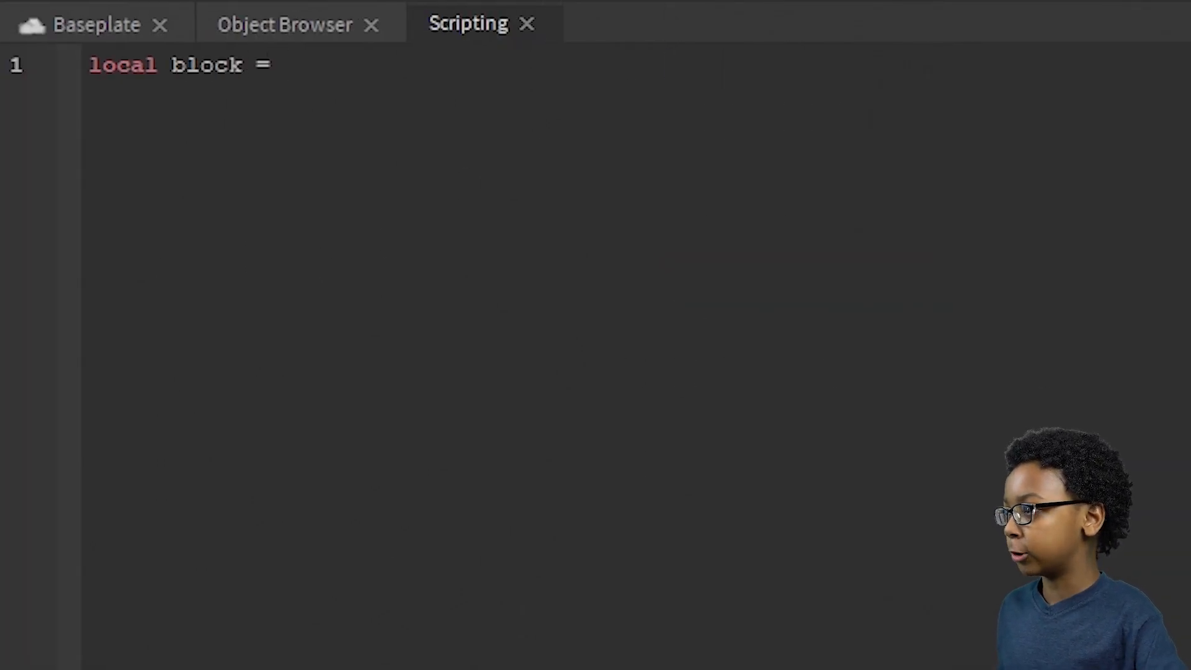
pyautogui.write('script.Parent')
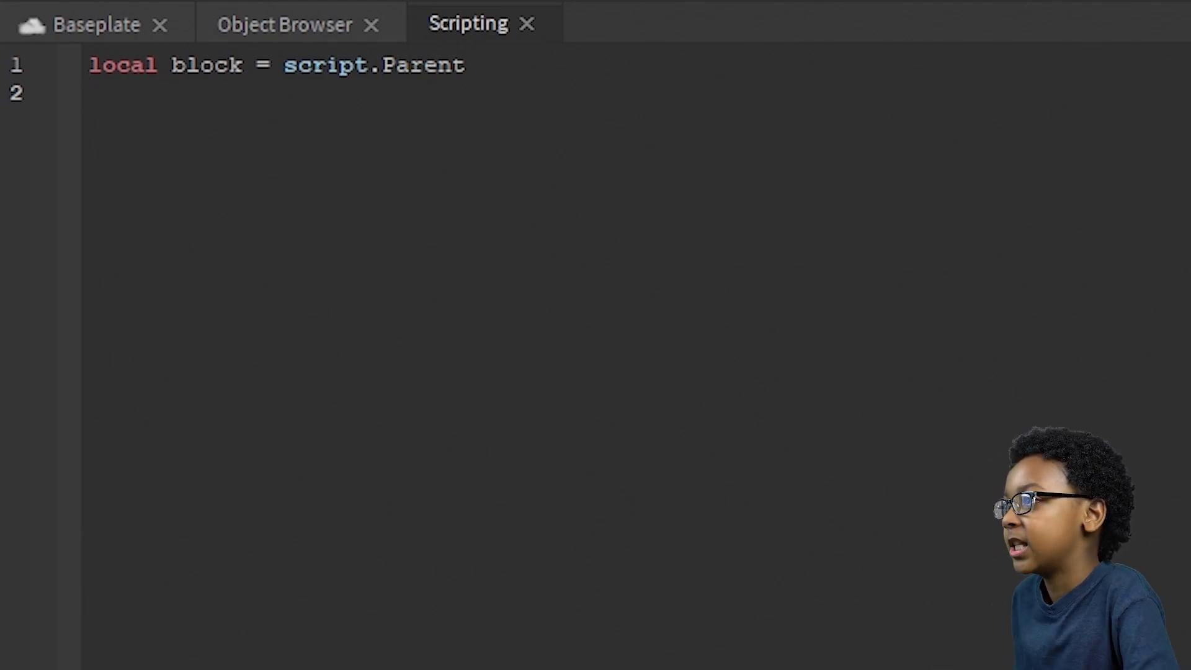
pyautogui.write('local debounce')
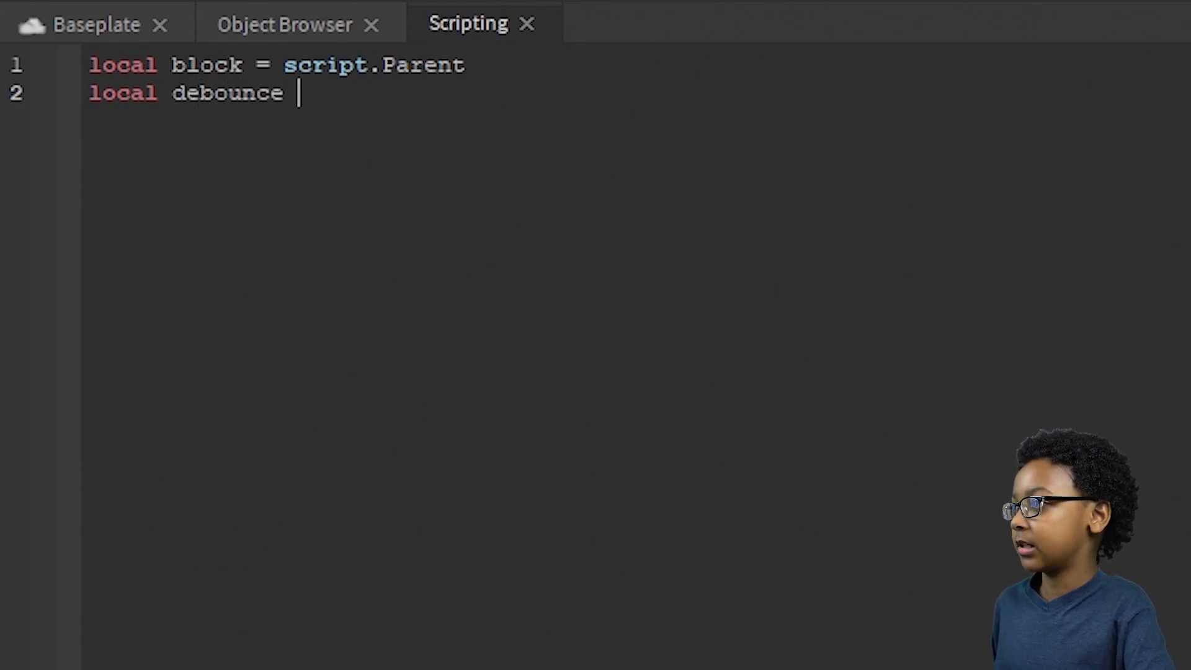
pyautogui.write('= true')
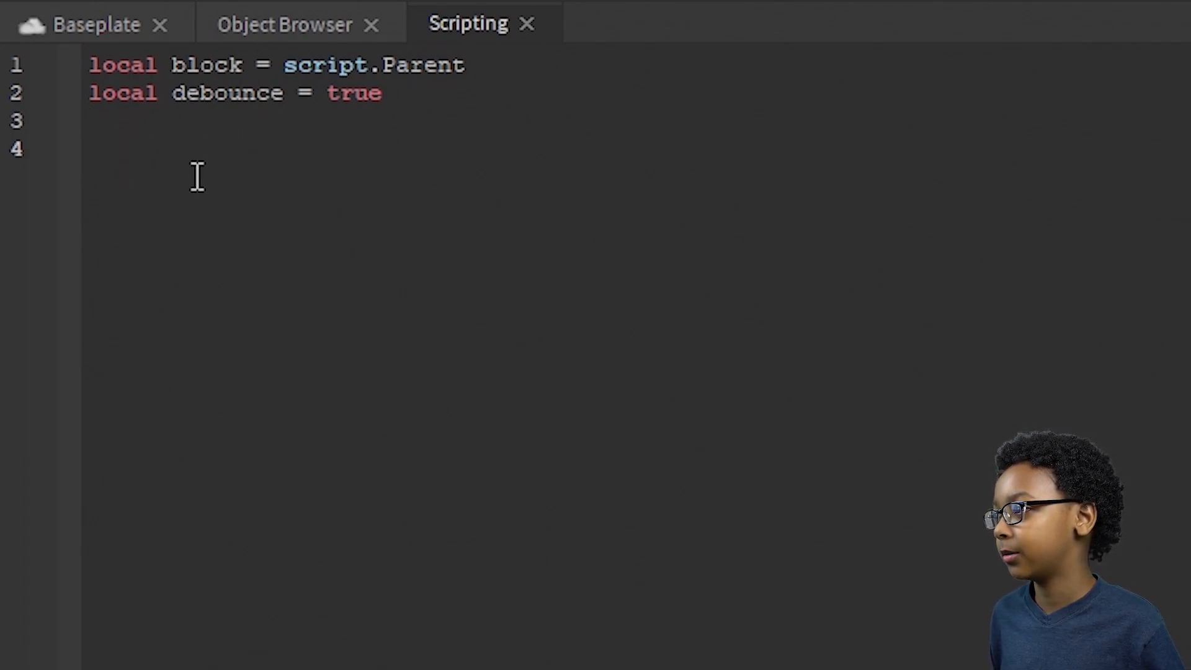
pyautogui.moveTo(248, 264)
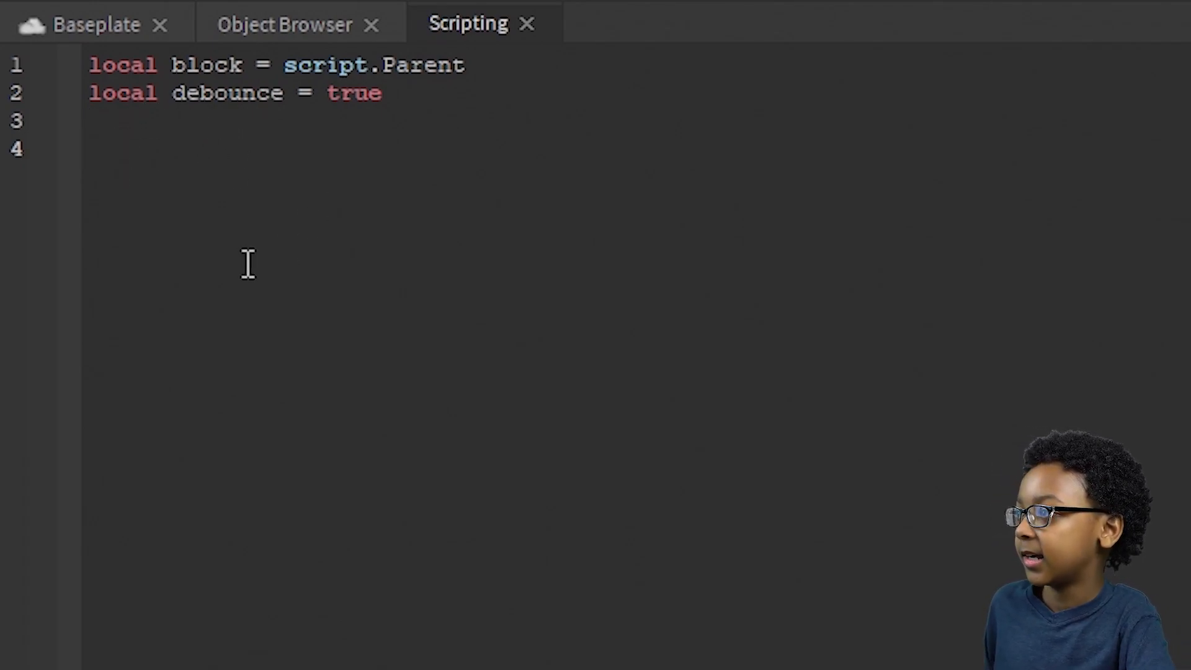
# - Add an empty block.Touched:Connect(function(hit) ... end) handler
pyautogui.write('block.Touched')
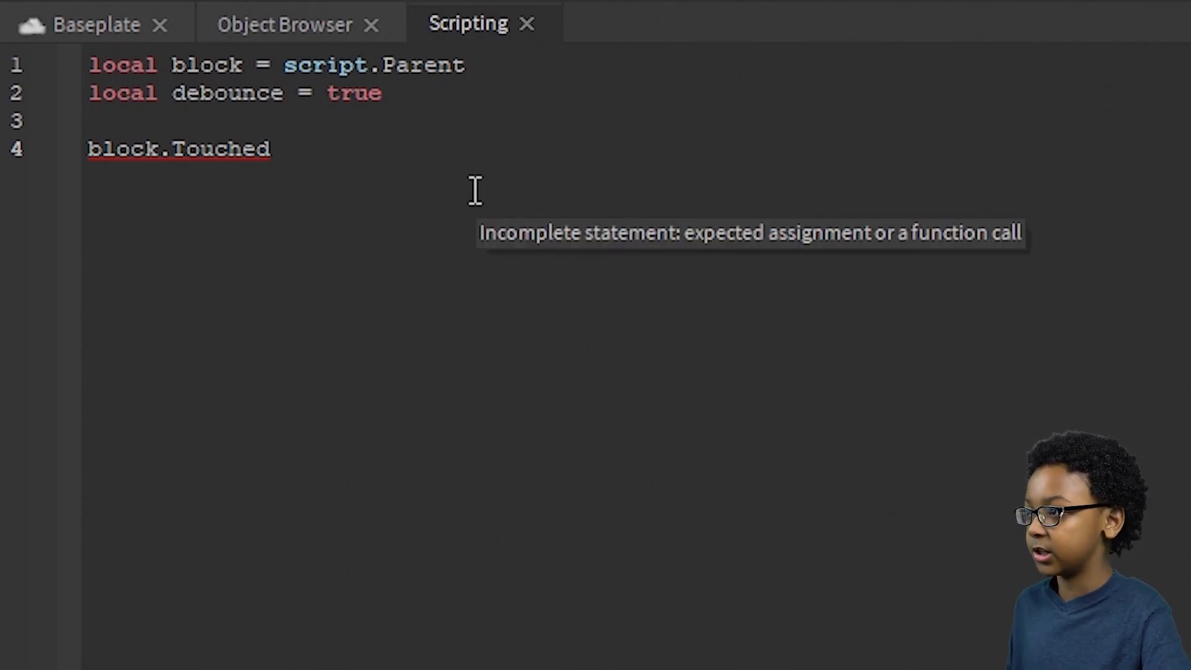
pyautogui.write(':Connect(function')
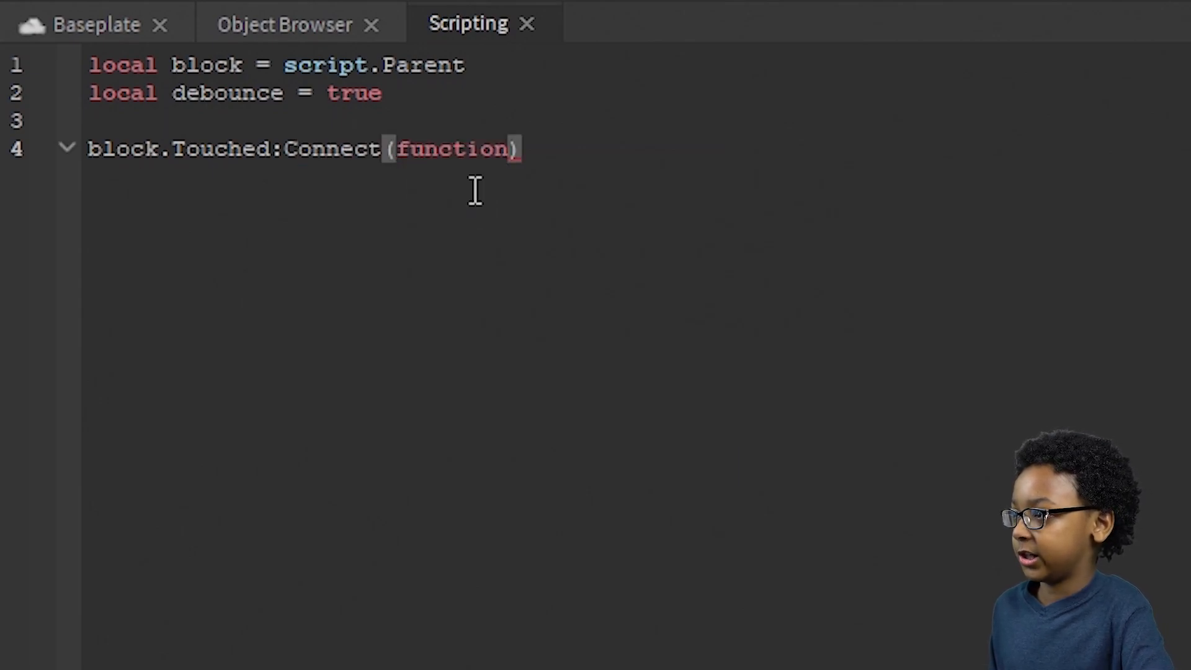
pyautogui.write('hit')
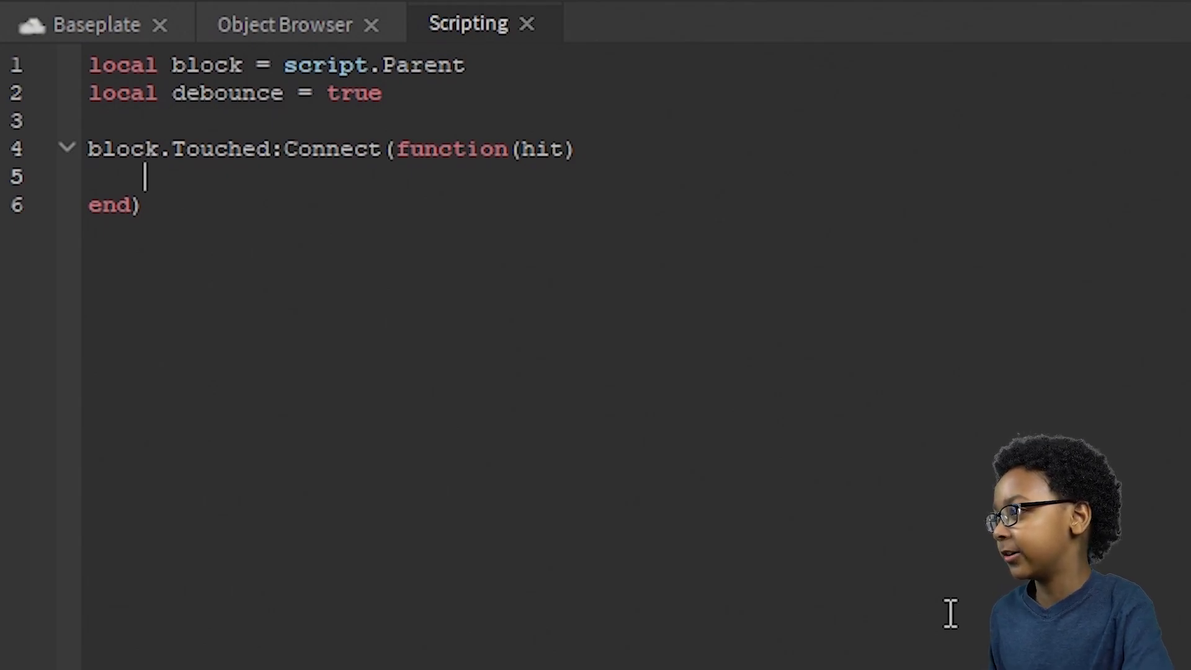
pyautogui.moveTo(383, 34)
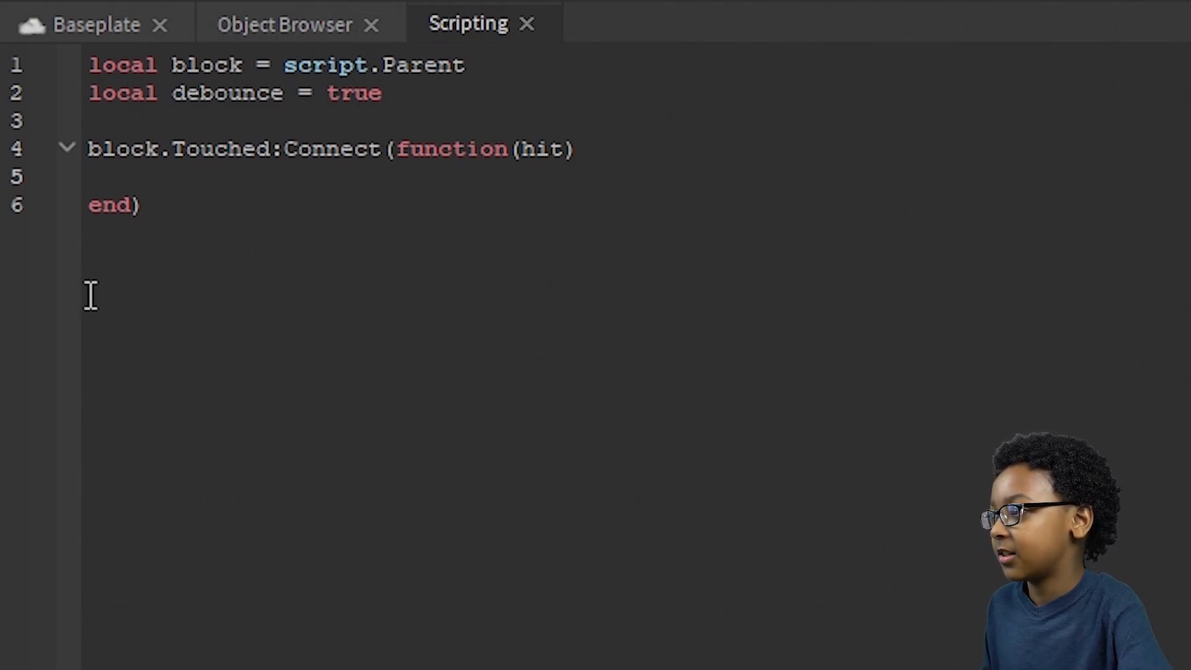
# - Add local humanoid = hit.Parent:FindFirstChildWhichIsA('Humanoid') inside the Touched function
pyautogui.write('local humanoid')
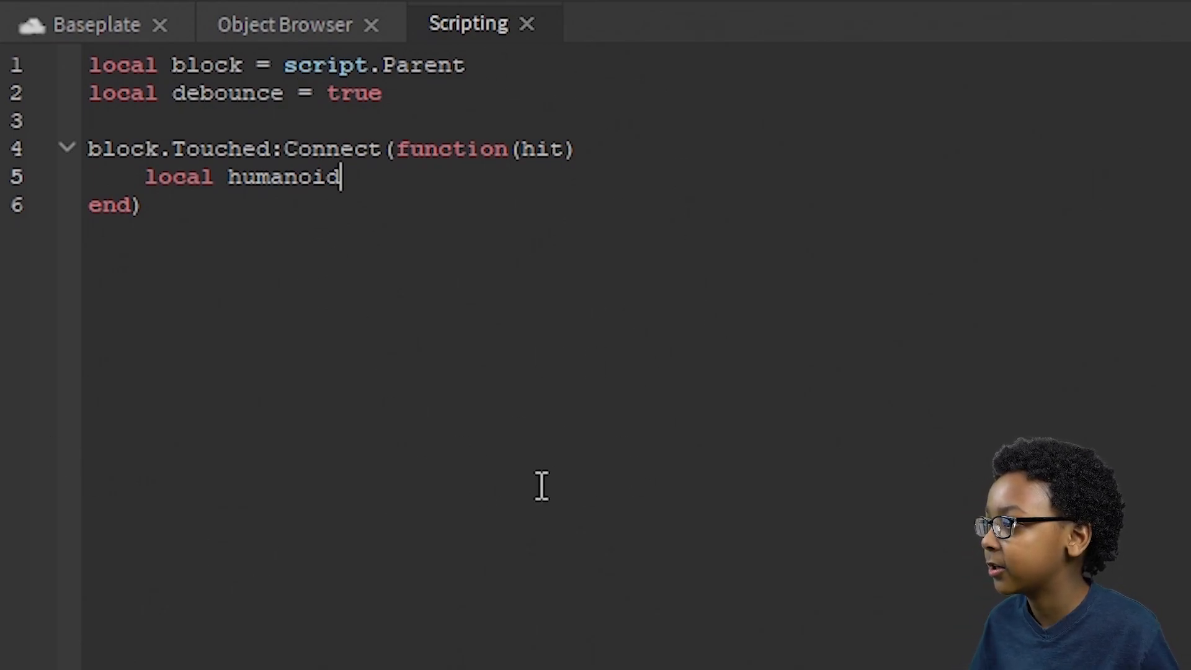
pyautogui.moveTo(651, 297)
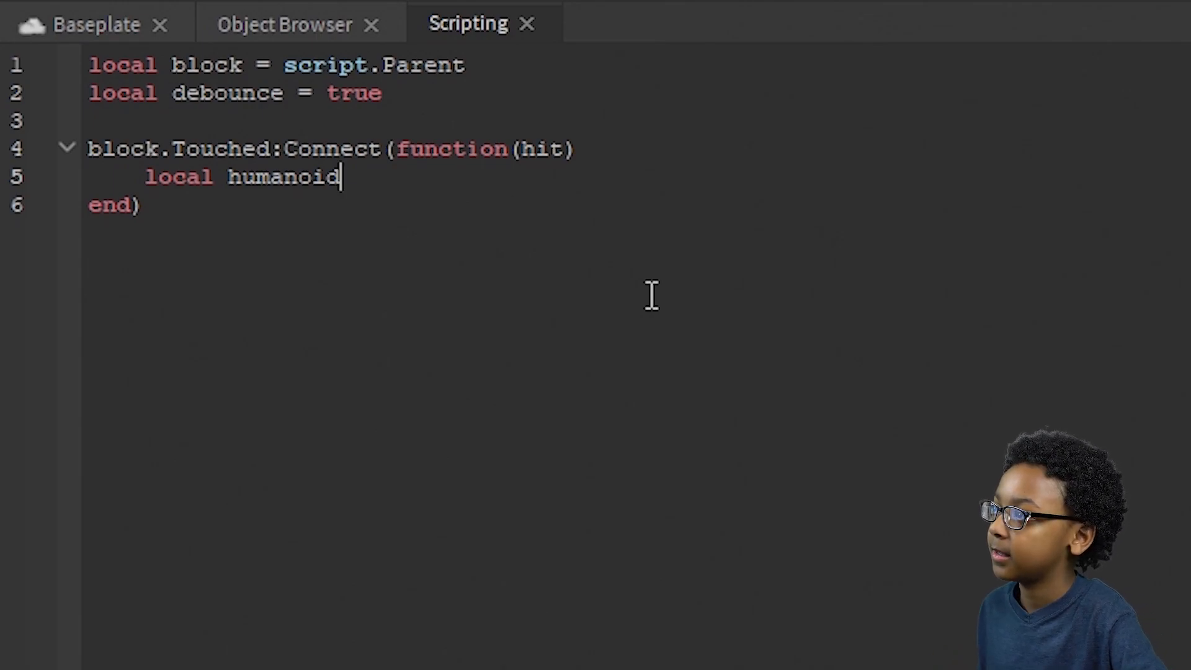
pyautogui.write('= hit')
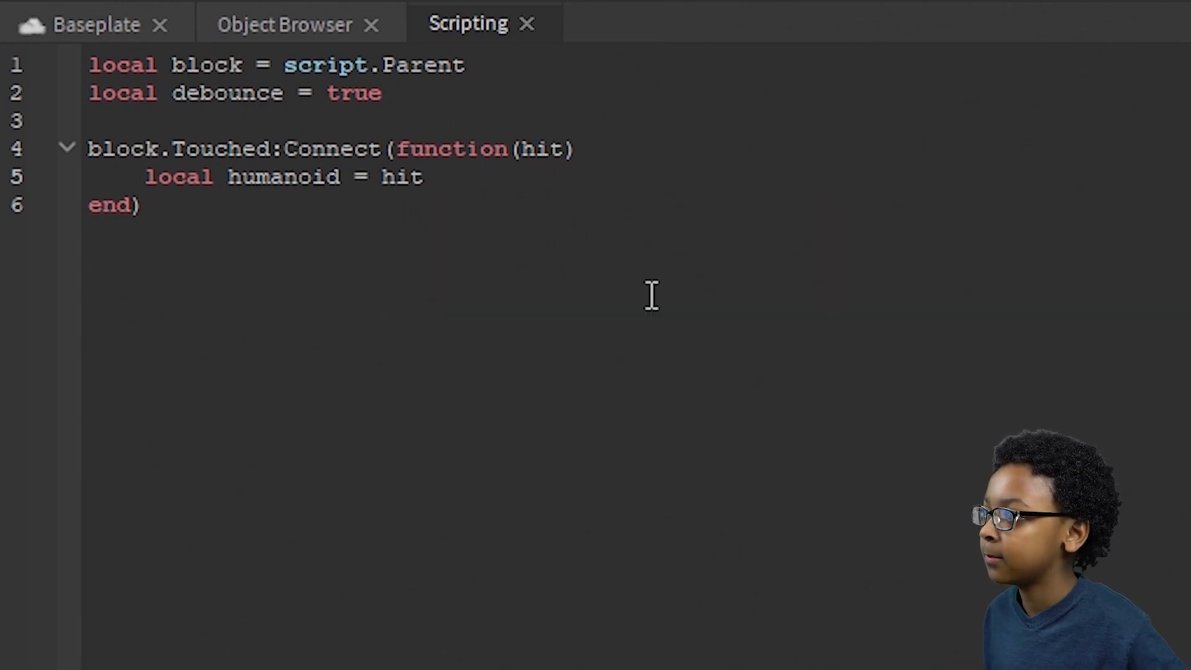
pyautogui.doubleClick(545, 148)
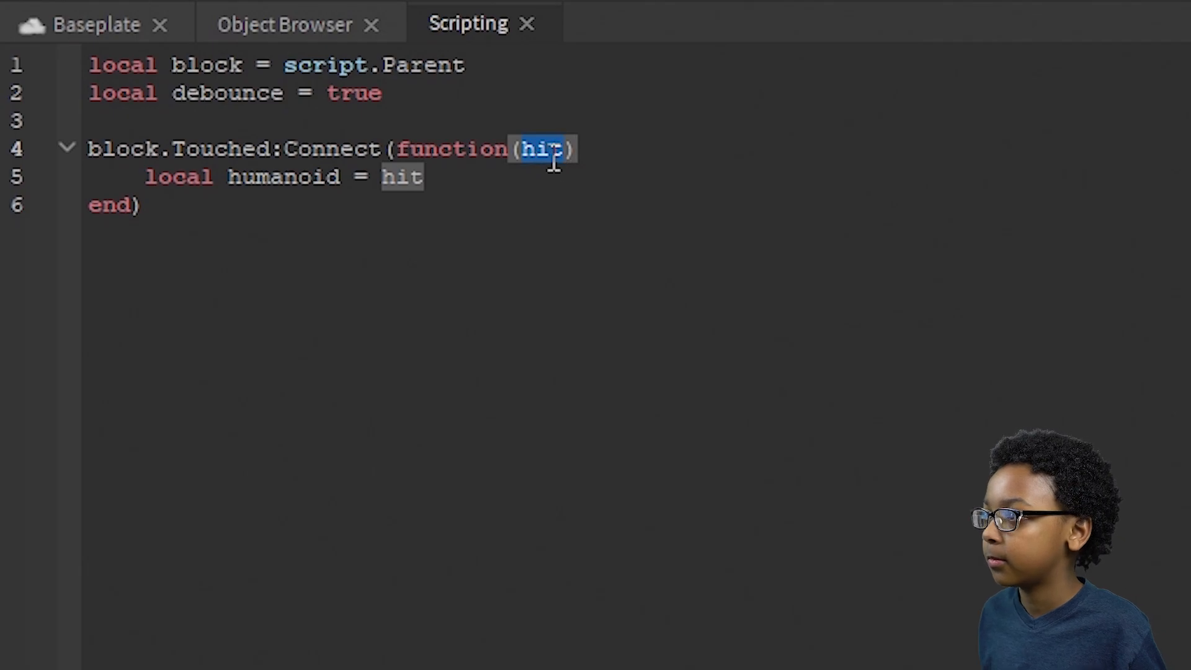
pyautogui.write('.Parent')
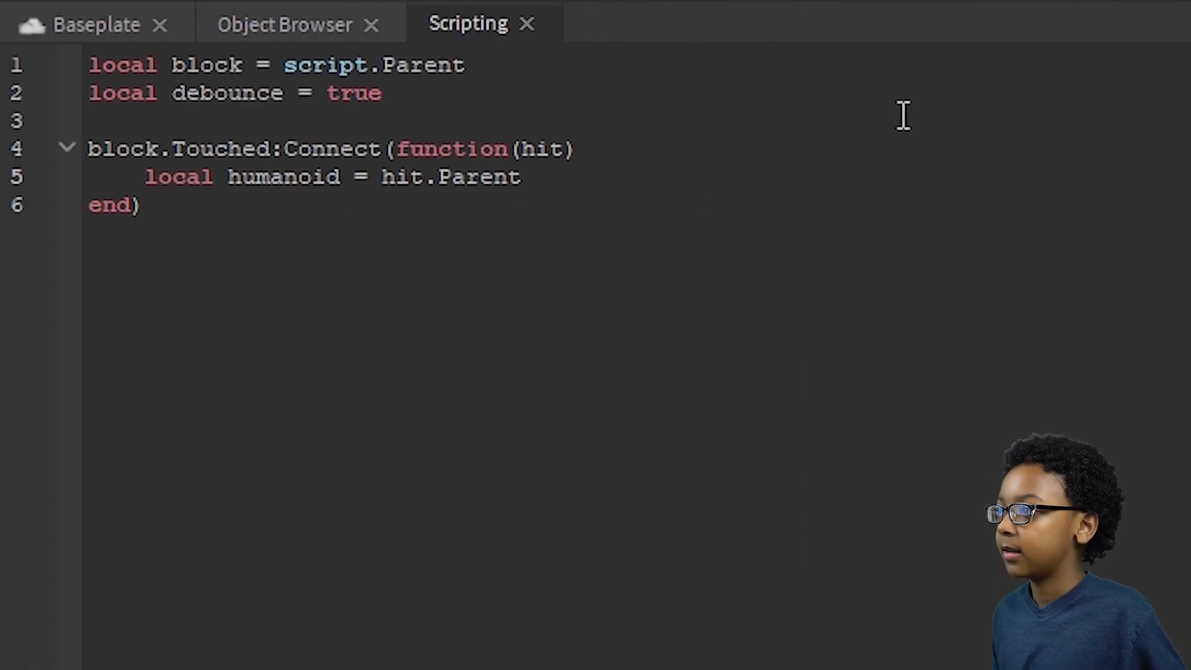
pyautogui.write(':FindFirs')
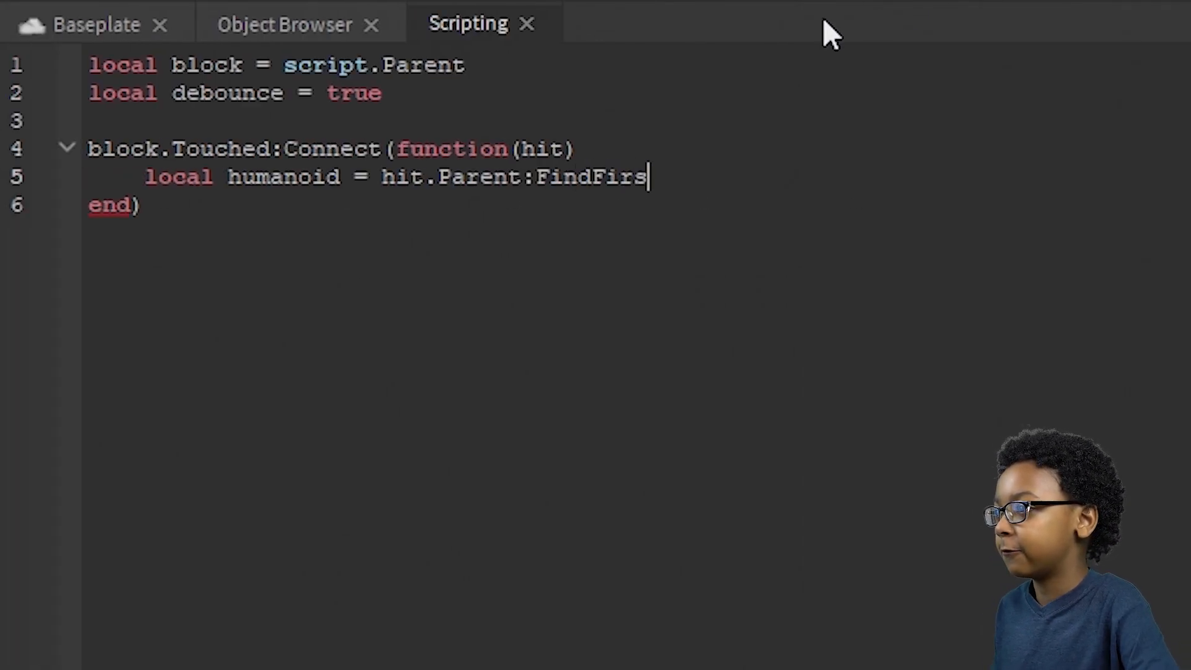
pyautogui.write('tChildWhichIs')
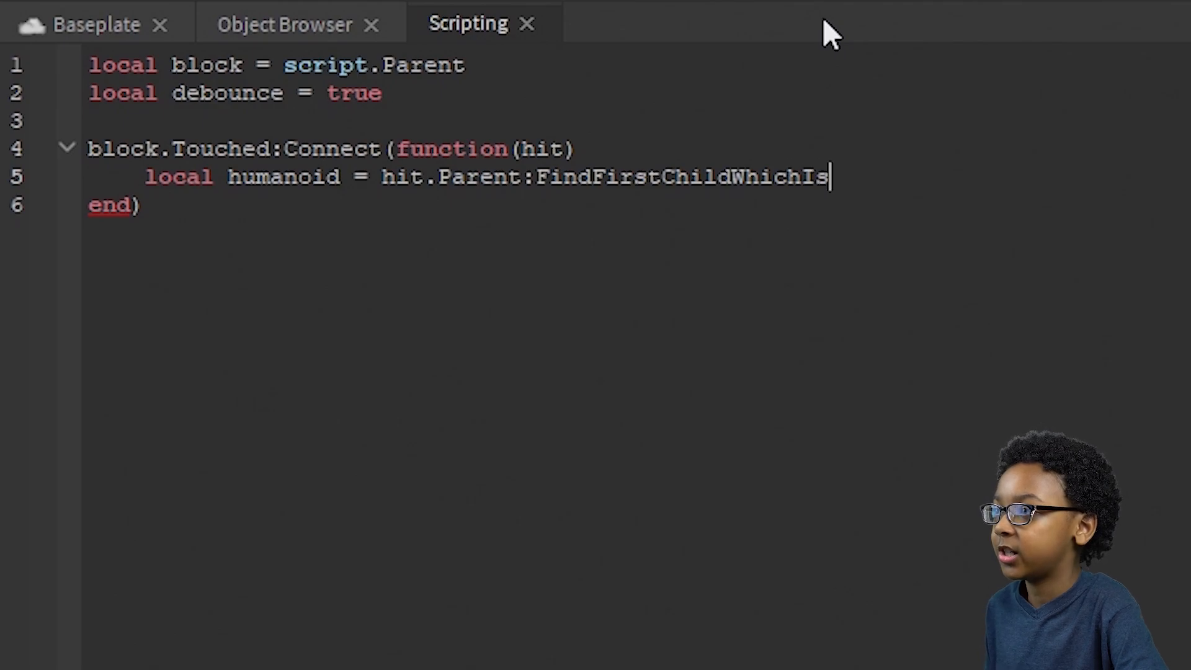
pyautogui.write("A('Hum'")
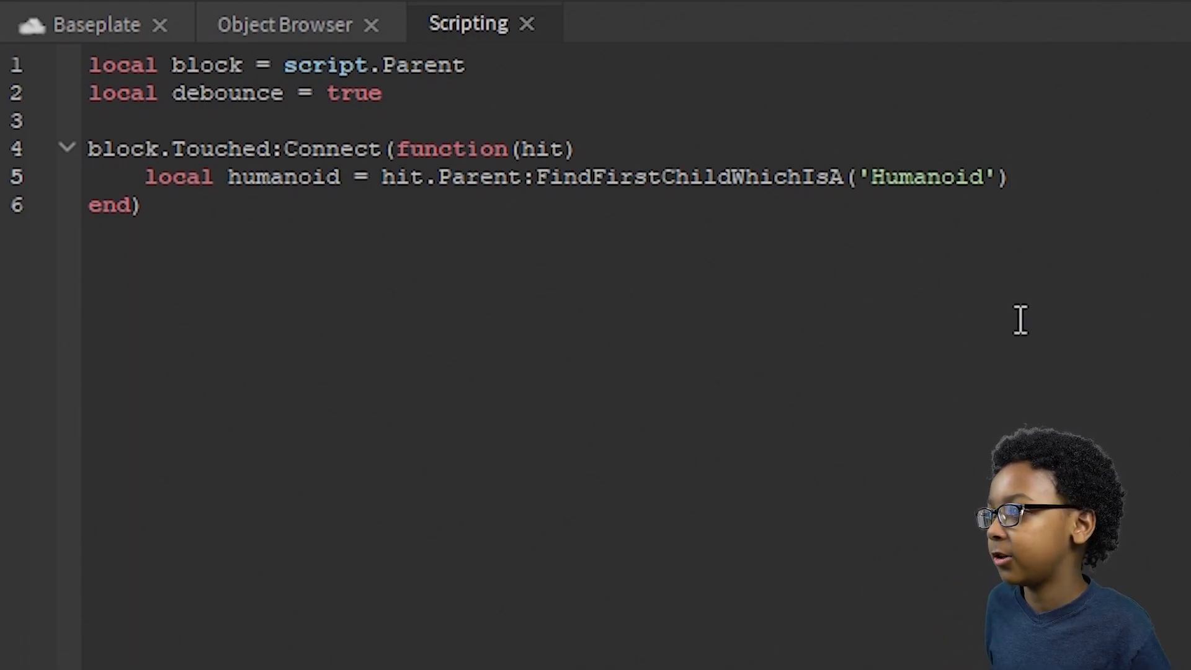
# - Add 'if humanoid and debounce == true then' setting debounce = false
pyautogui.write('if h')
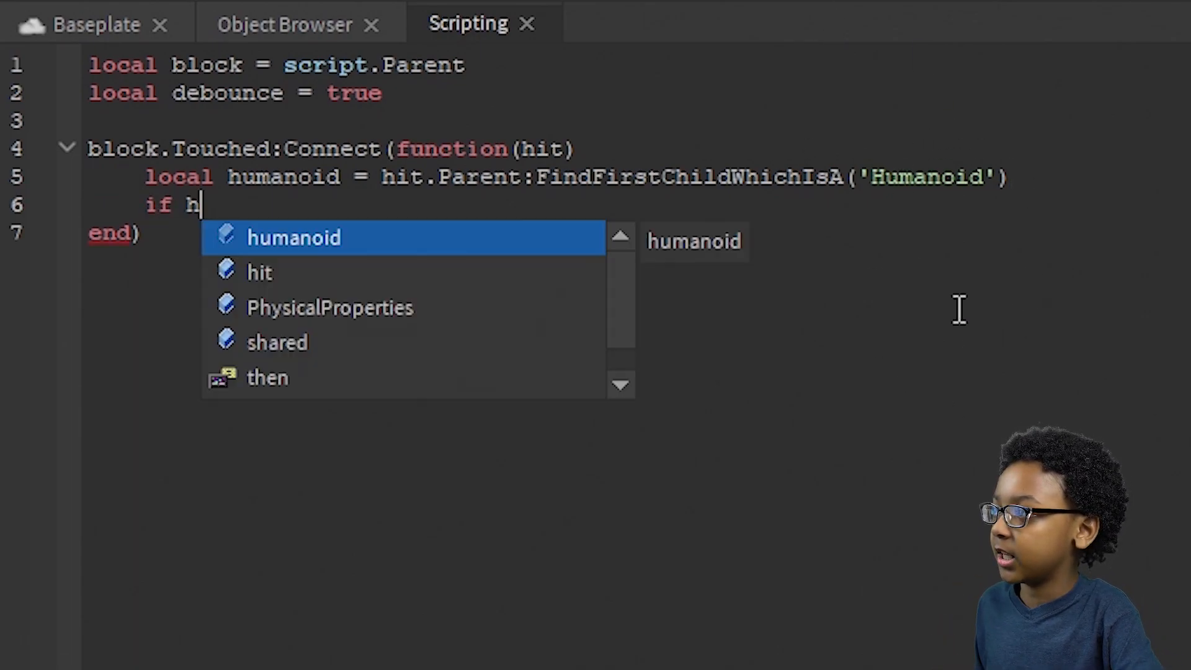
pyautogui.write('umanoid and')
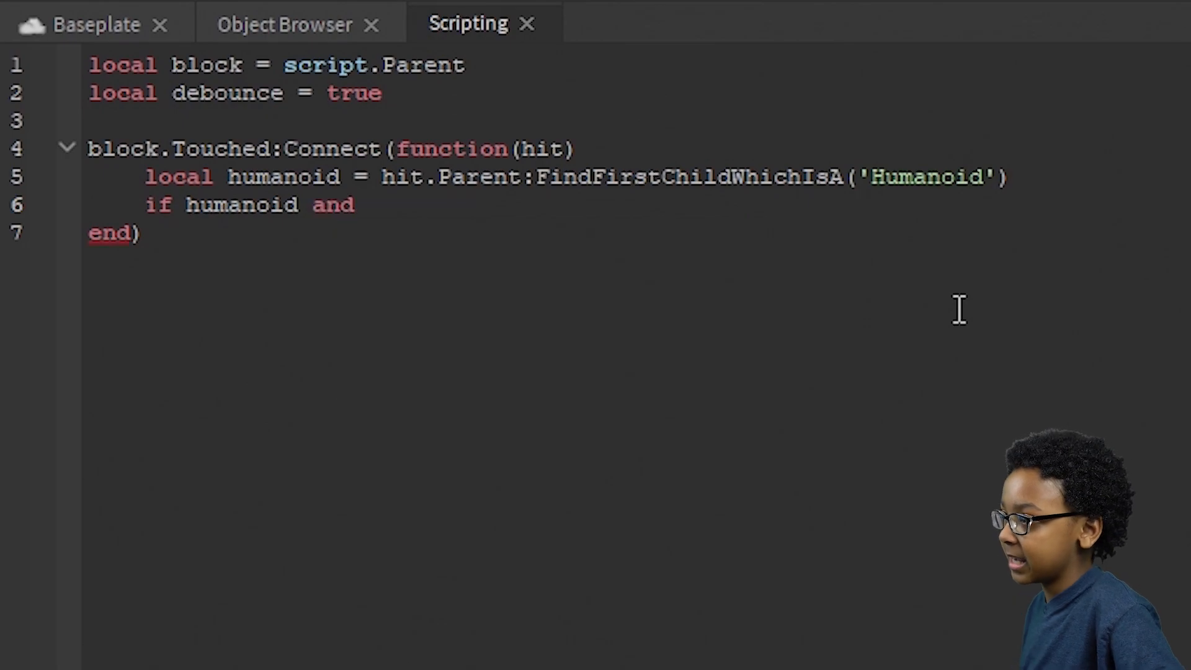
pyautogui.write('debounce == true')
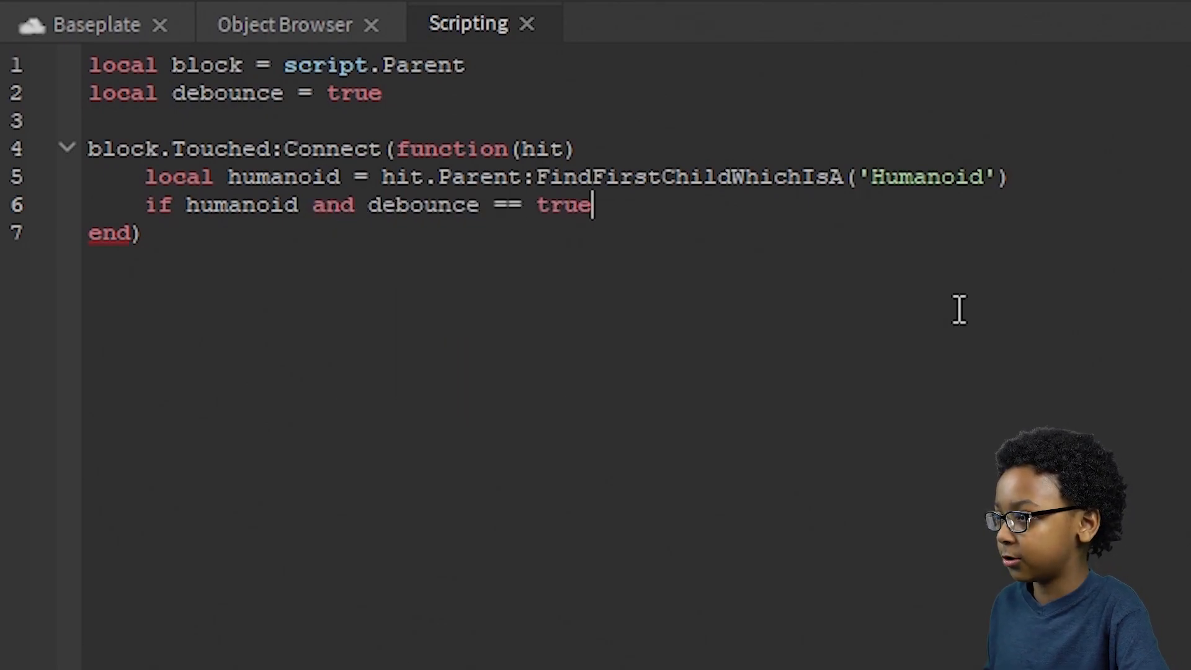
pyautogui.write('then')
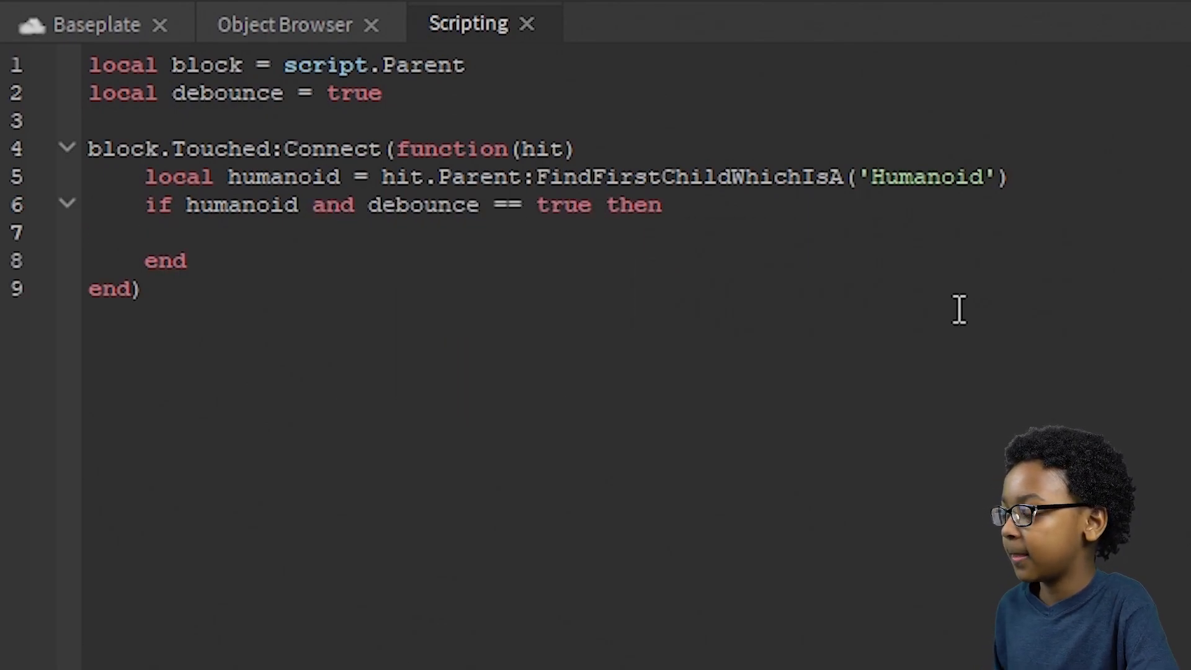
pyautogui.write('debounce =')
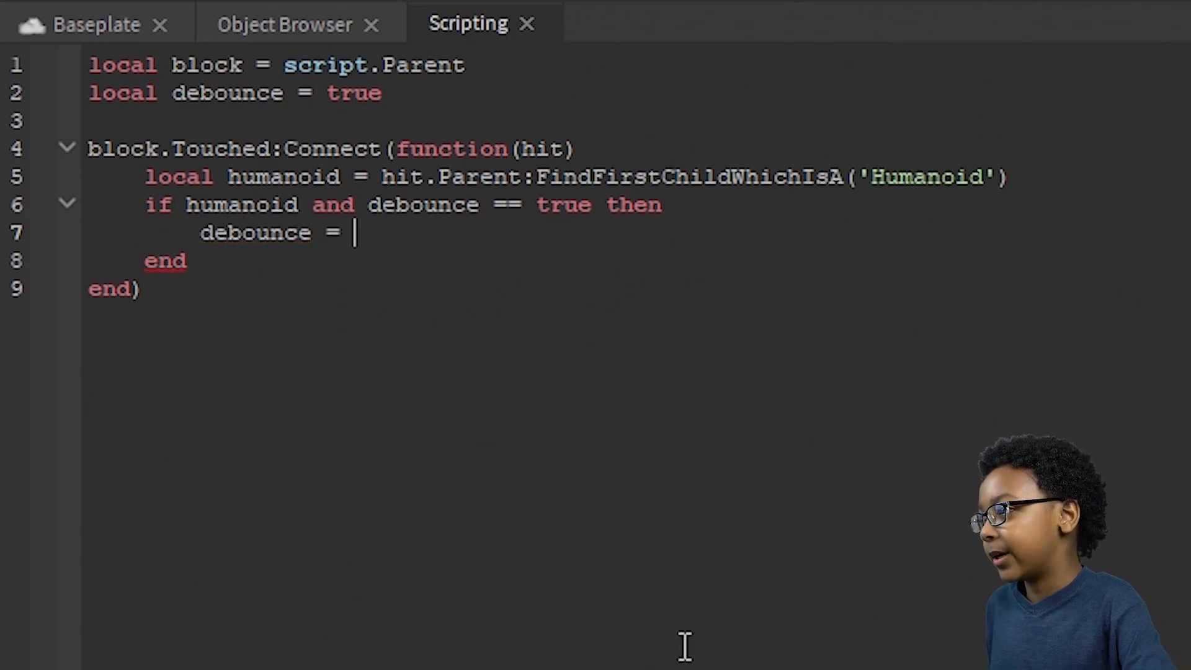
pyautogui.write('false')
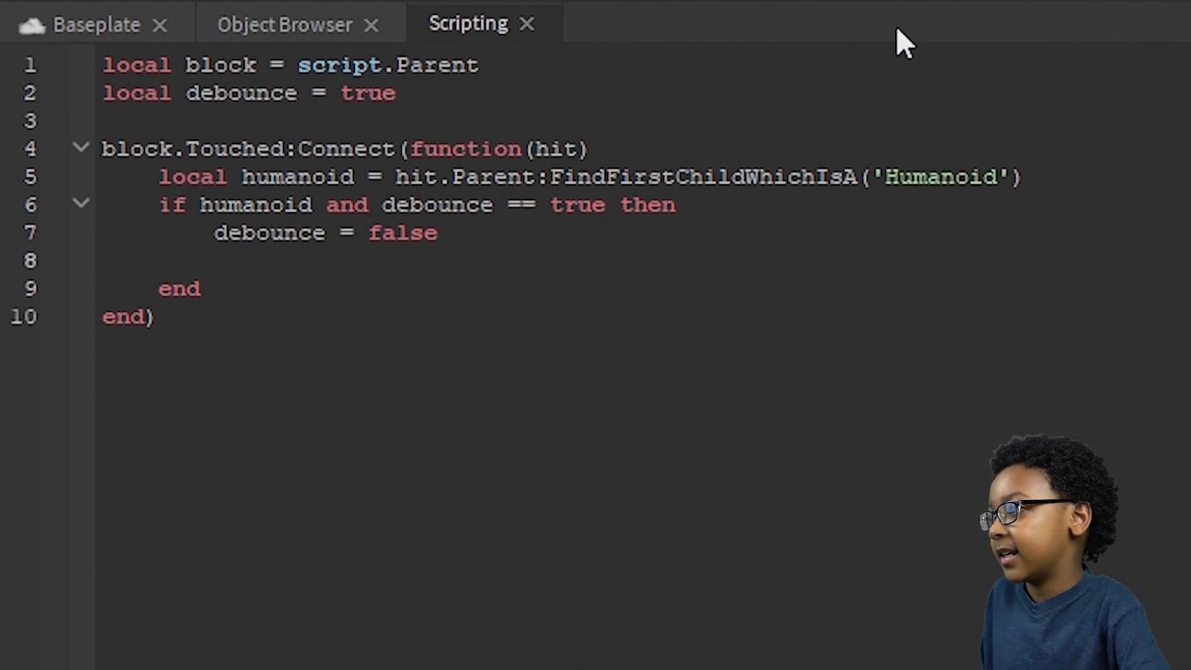
pyautogui.write('b')
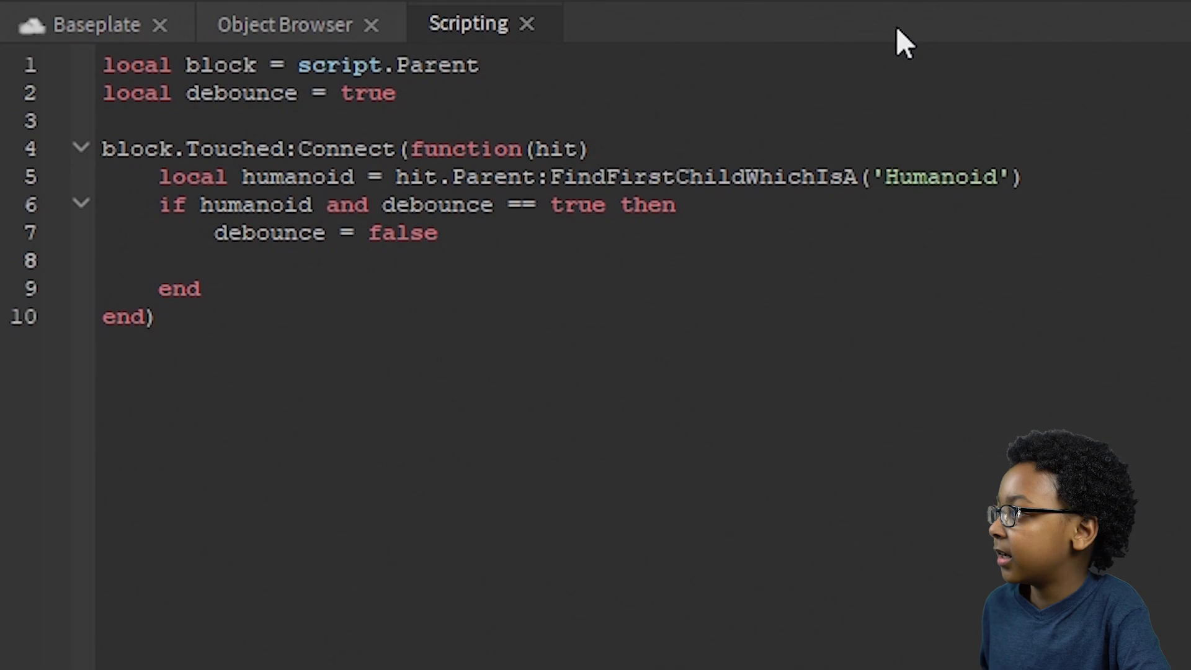
# - Set block.Transparency to 0.5, then wait(1), inside the debounce check
pyautogui.write('block')
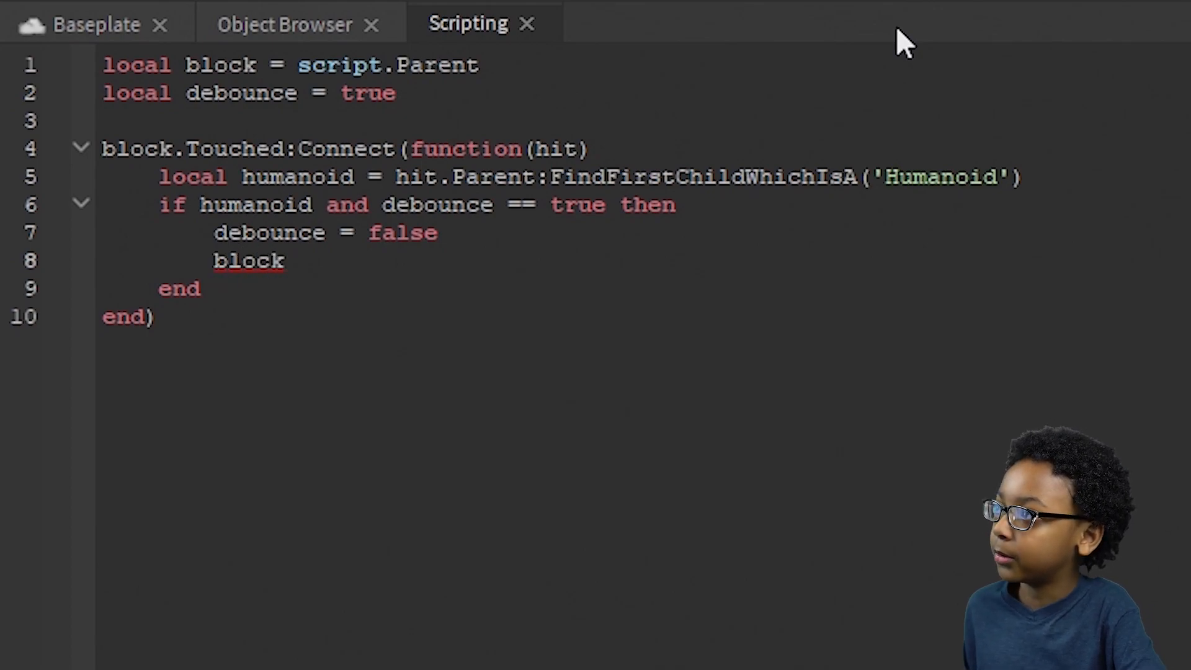
pyautogui.write('.Transparency = 0.5')
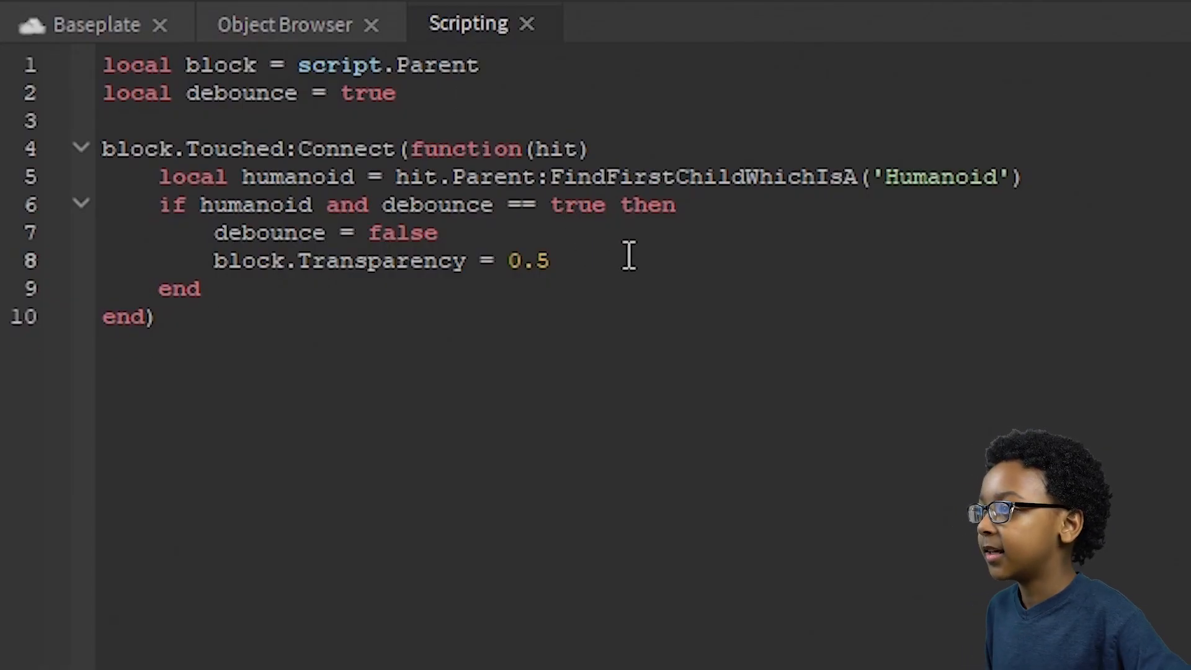
pyautogui.write('b')
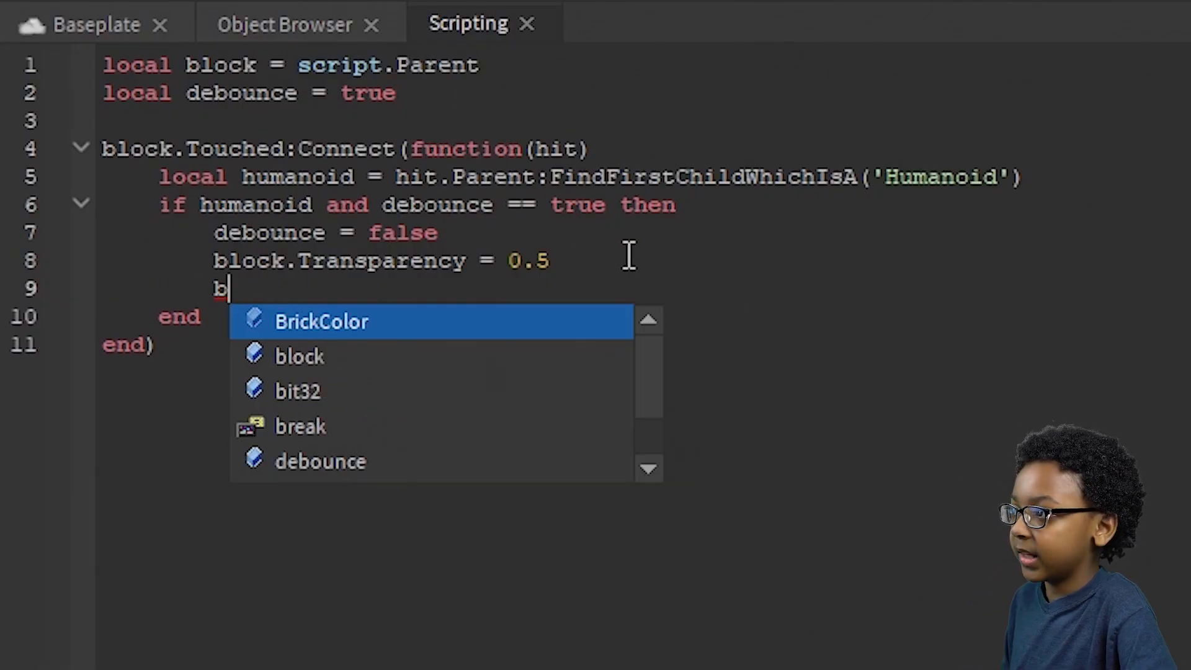
pyautogui.write('wait(1)')
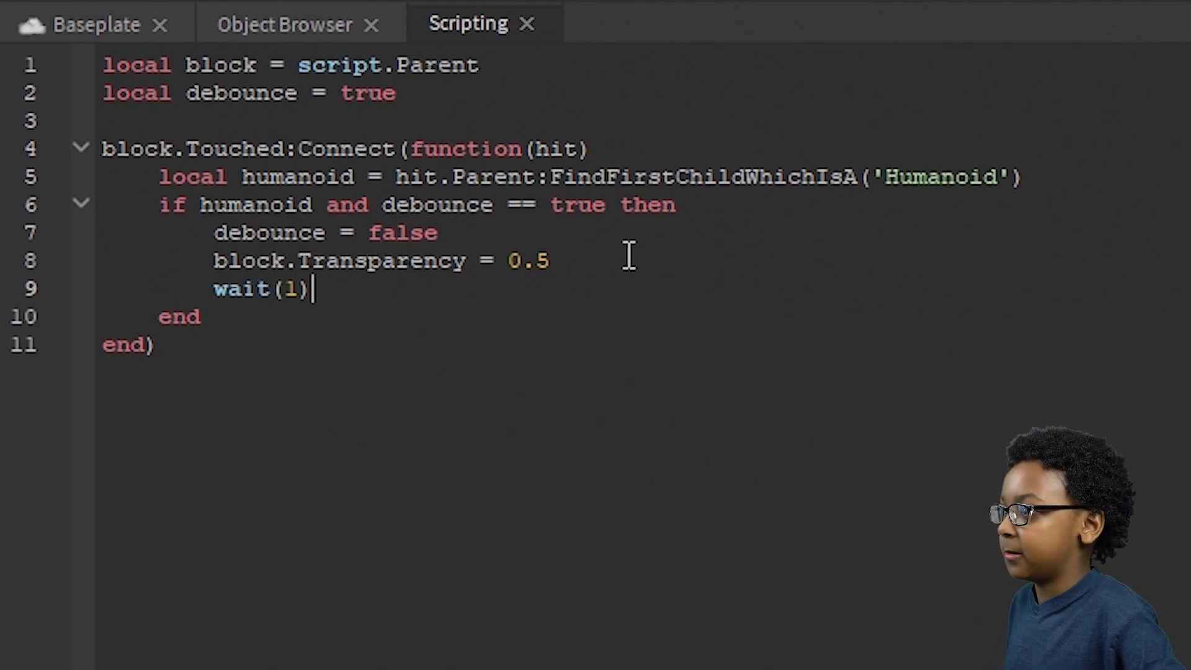
# - Set block.Transparency = 1 and add wait(3) after the CanCollide = false line
pyautogui.press('enter')
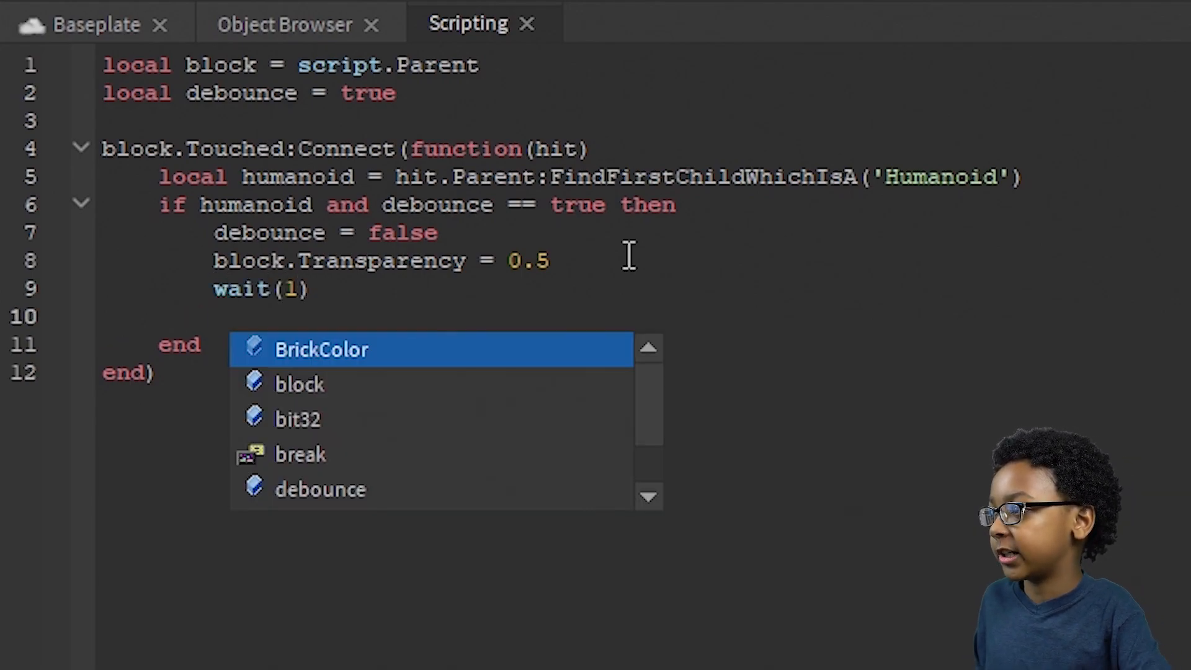
pyautogui.write('block.')
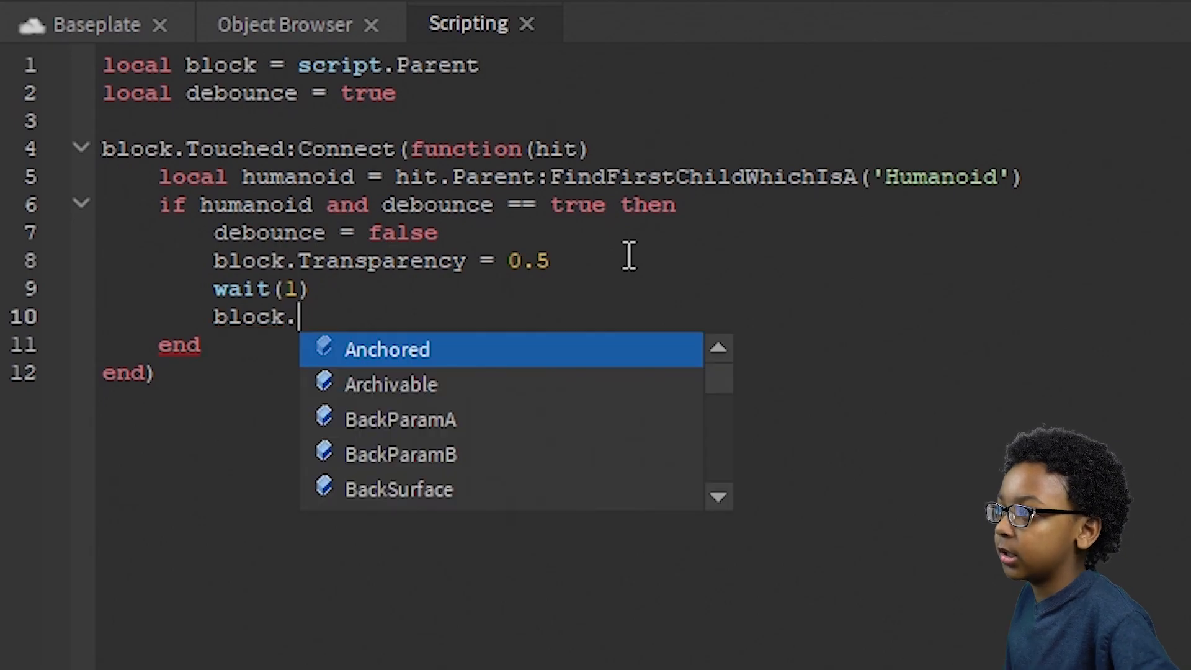
pyautogui.write('Transparency = 1')
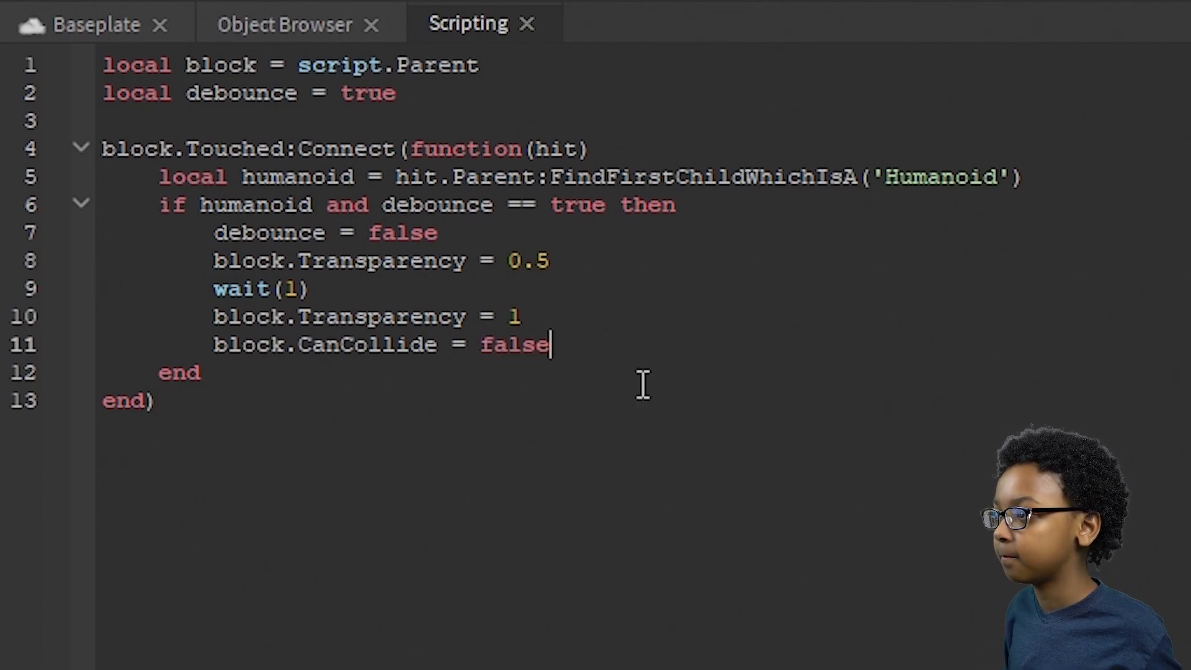
pyautogui.press('Enter')
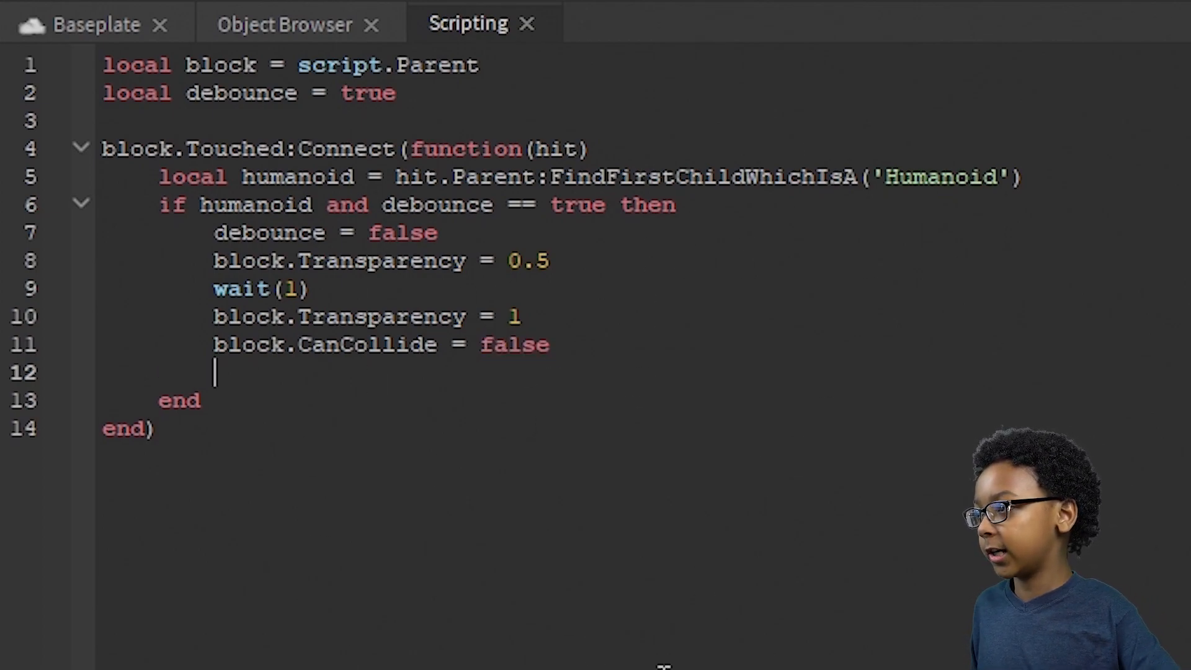
pyautogui.write('wait(3)')
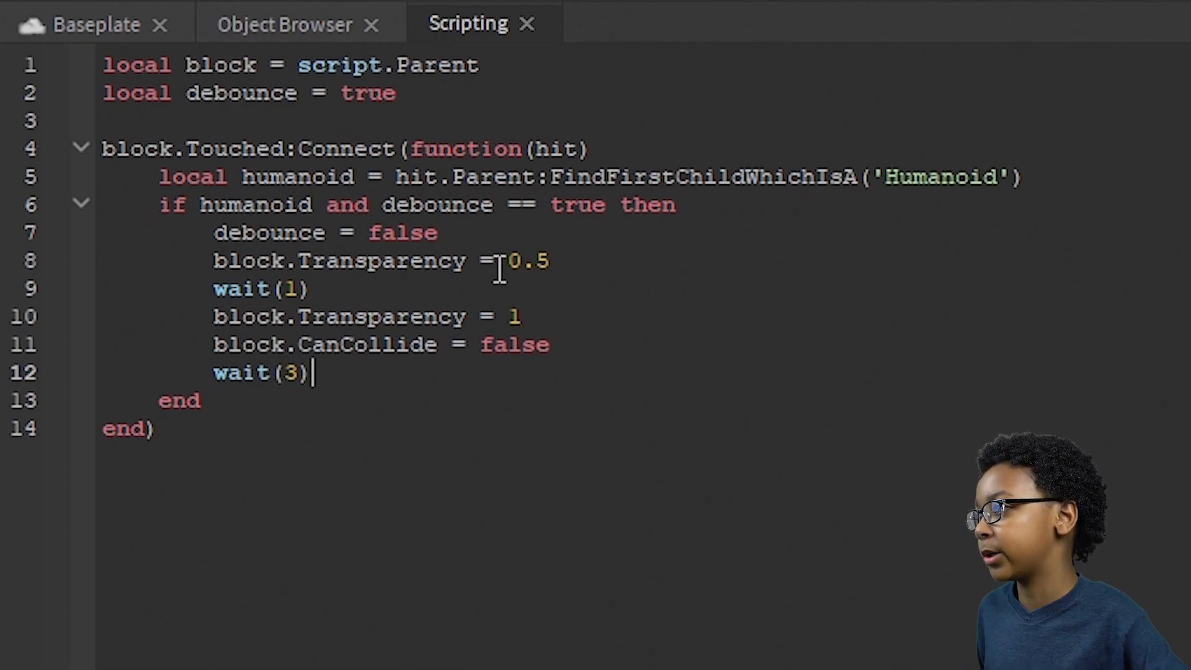
# - After wait(3), restore Transparency 0 and CanCollide true, and reset debounce to true
pyautogui.write('debounce =')
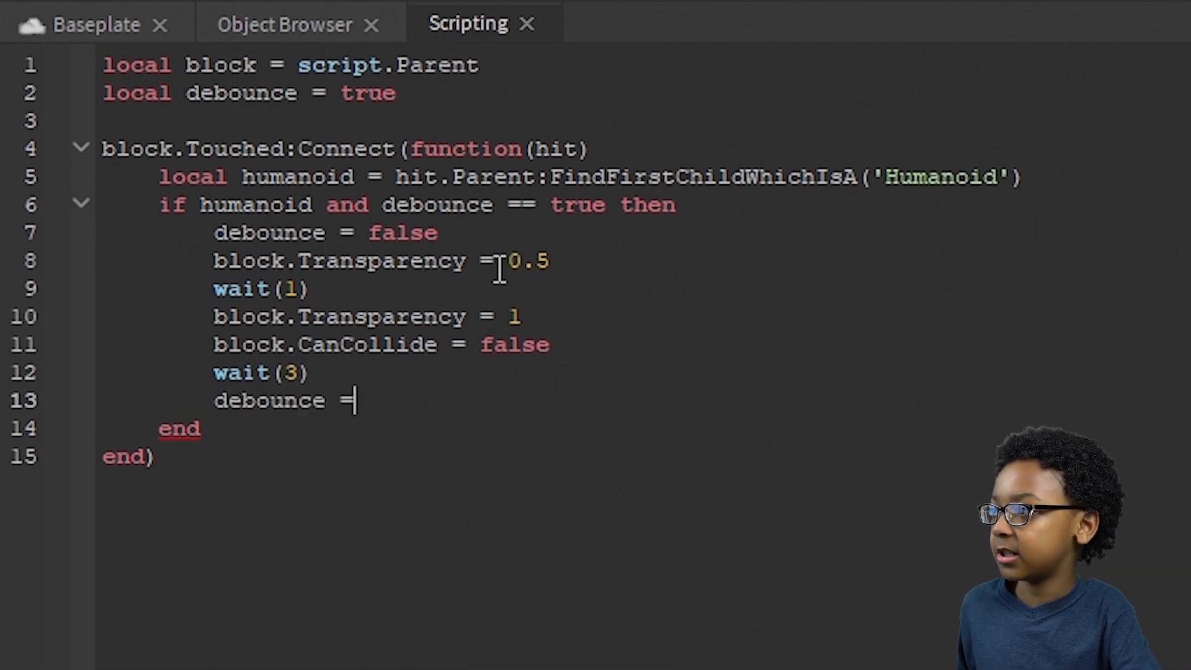
pyautogui.write('block.Transparency = 0')
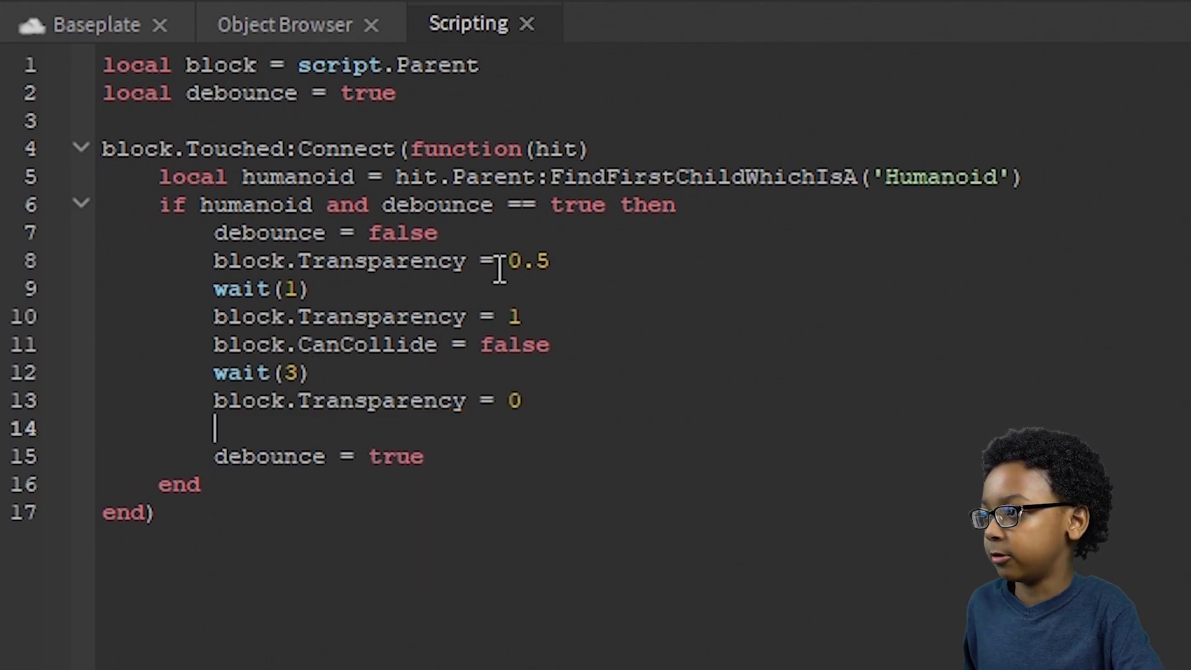
pyautogui.write('block.CanCollide')
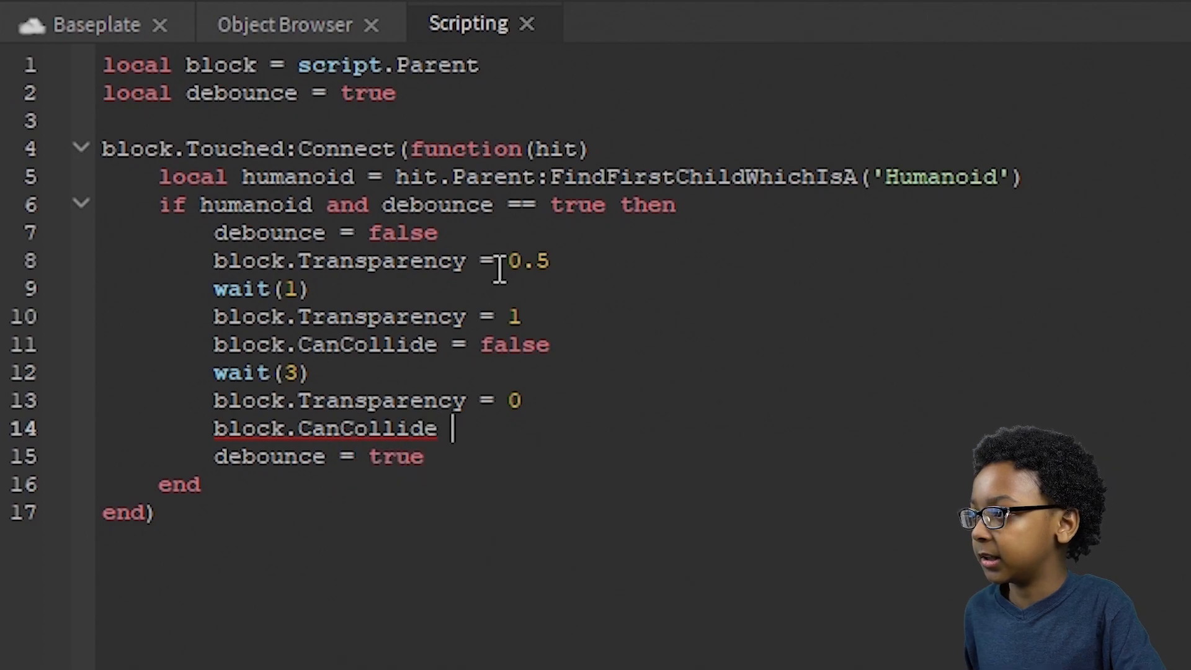
pyautogui.write('= true')
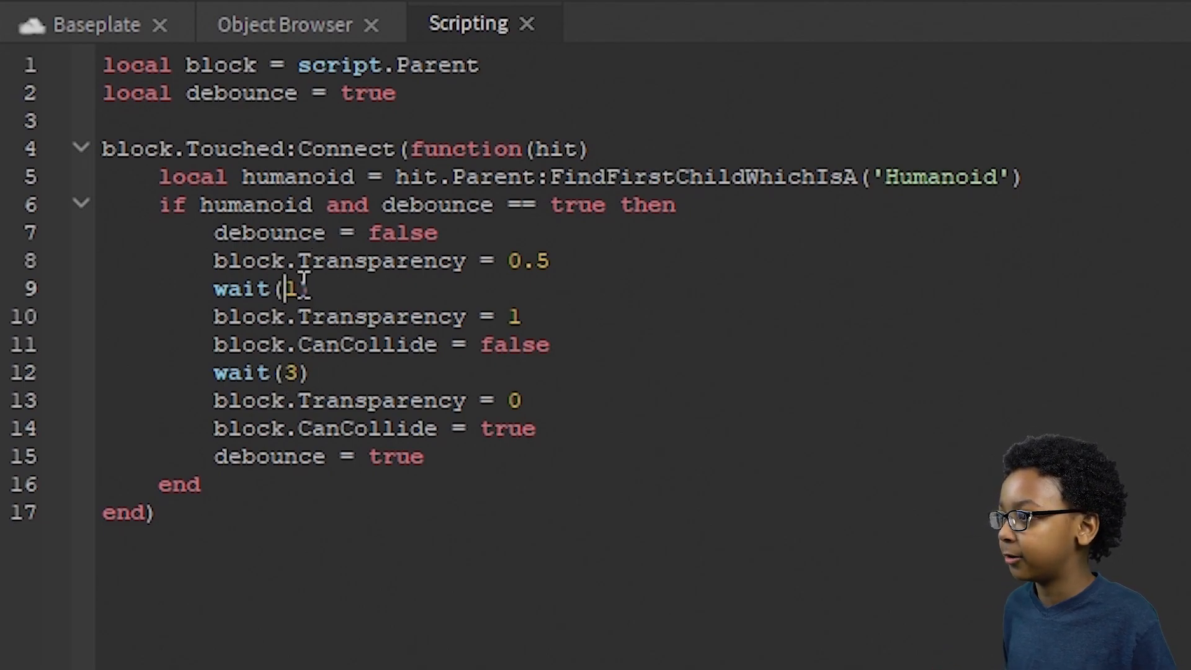
# - Change the first wait duration from 1 to 0.5
pyautogui.doubleClick(291, 288)
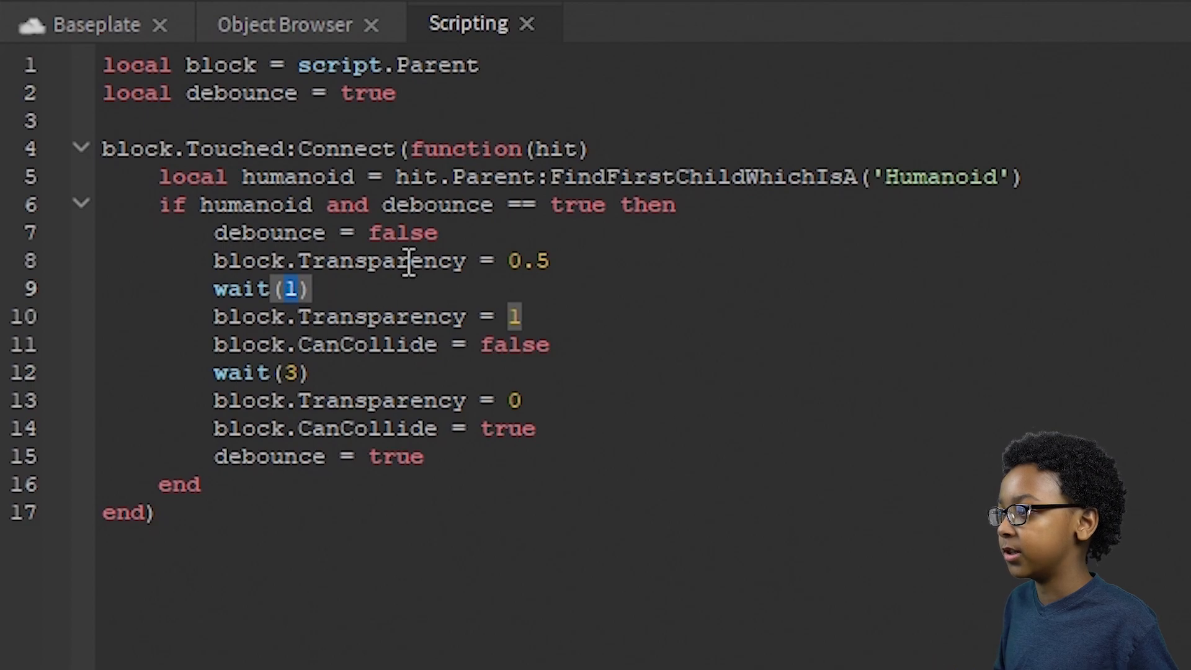
pyautogui.write('0.5')
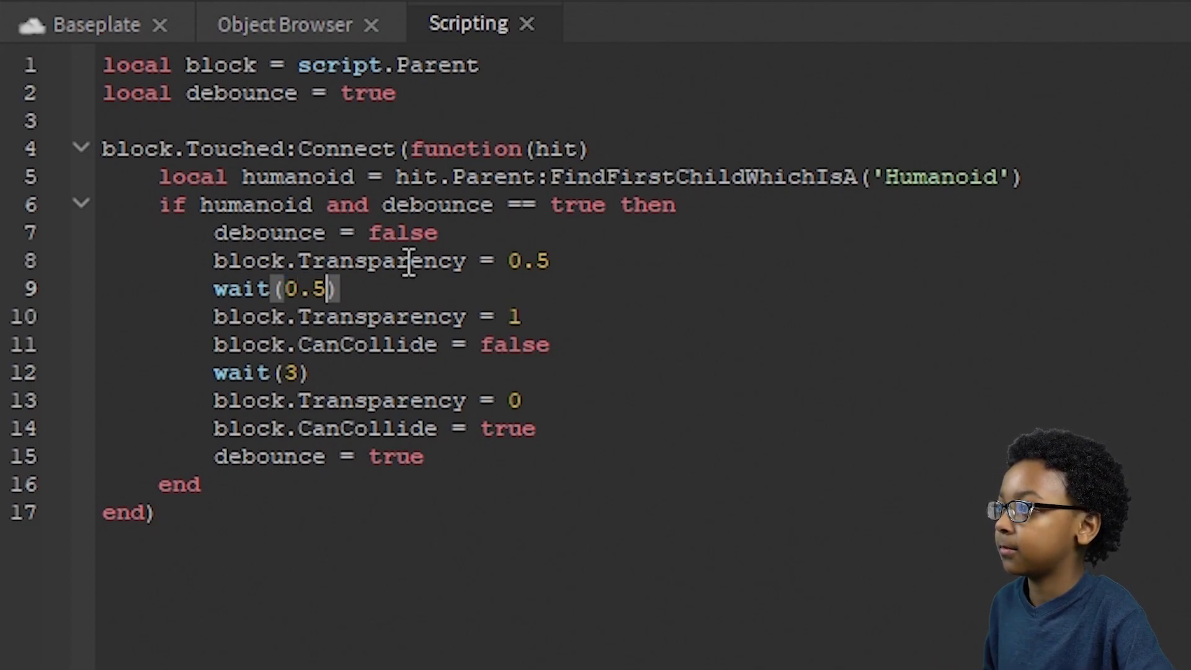
pyautogui.write('1')
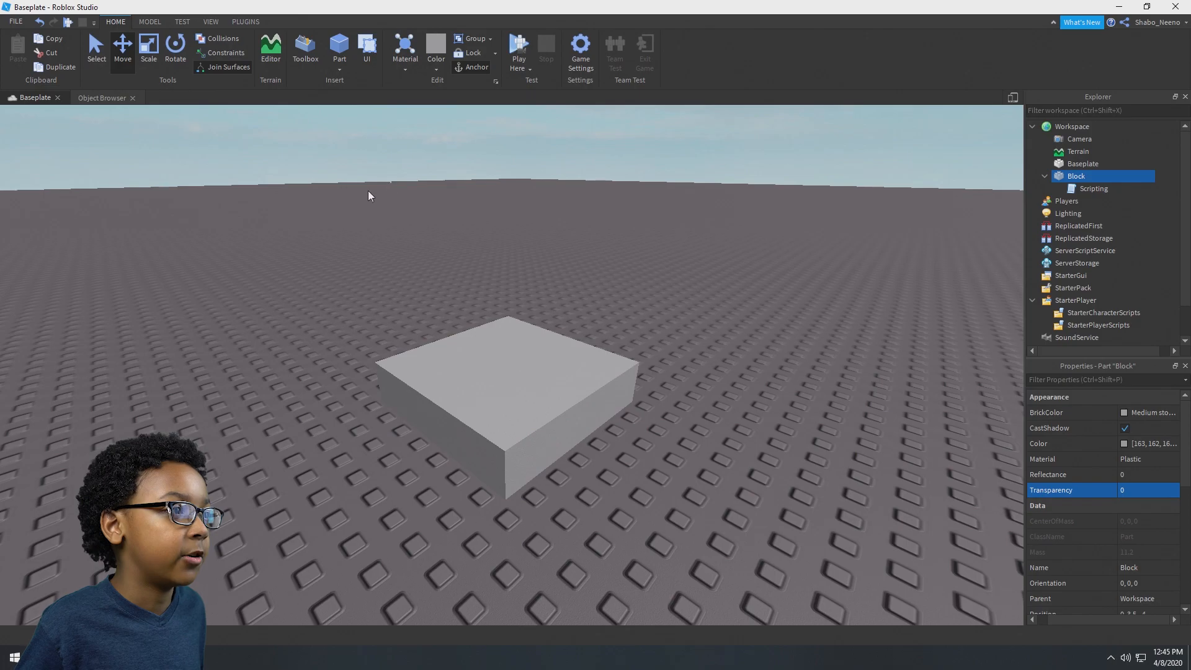
# - Playtest the place with the scripted Block, walking the character around, then stop
pyautogui.click(529, 57)
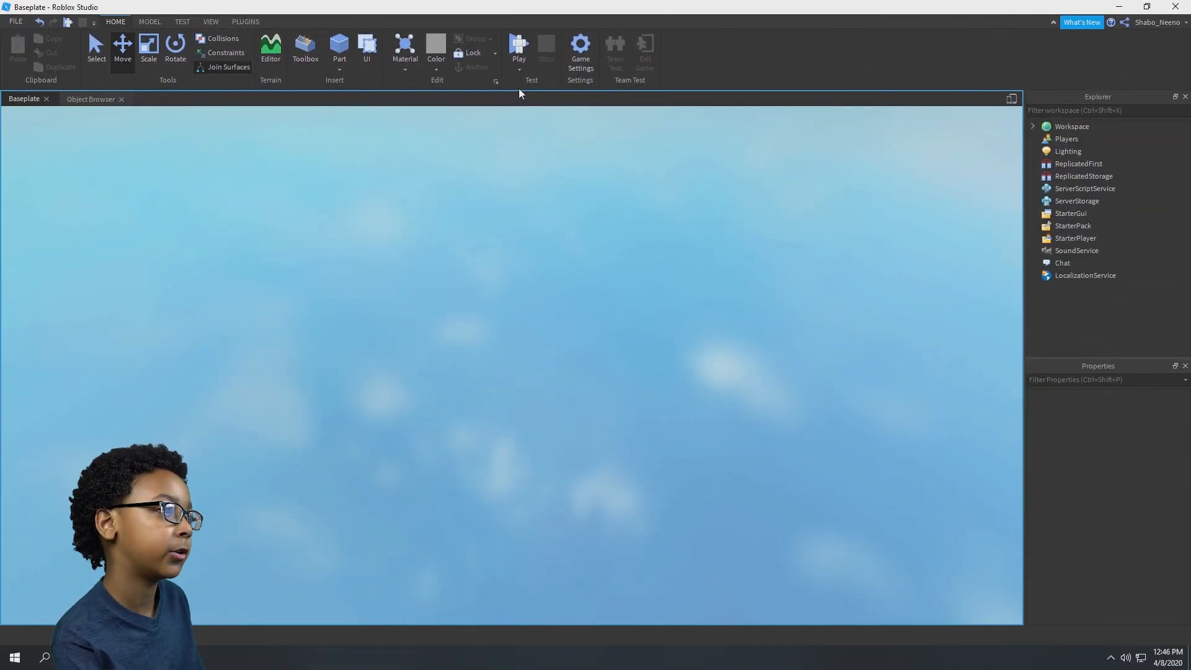
pyautogui.click(519, 47)
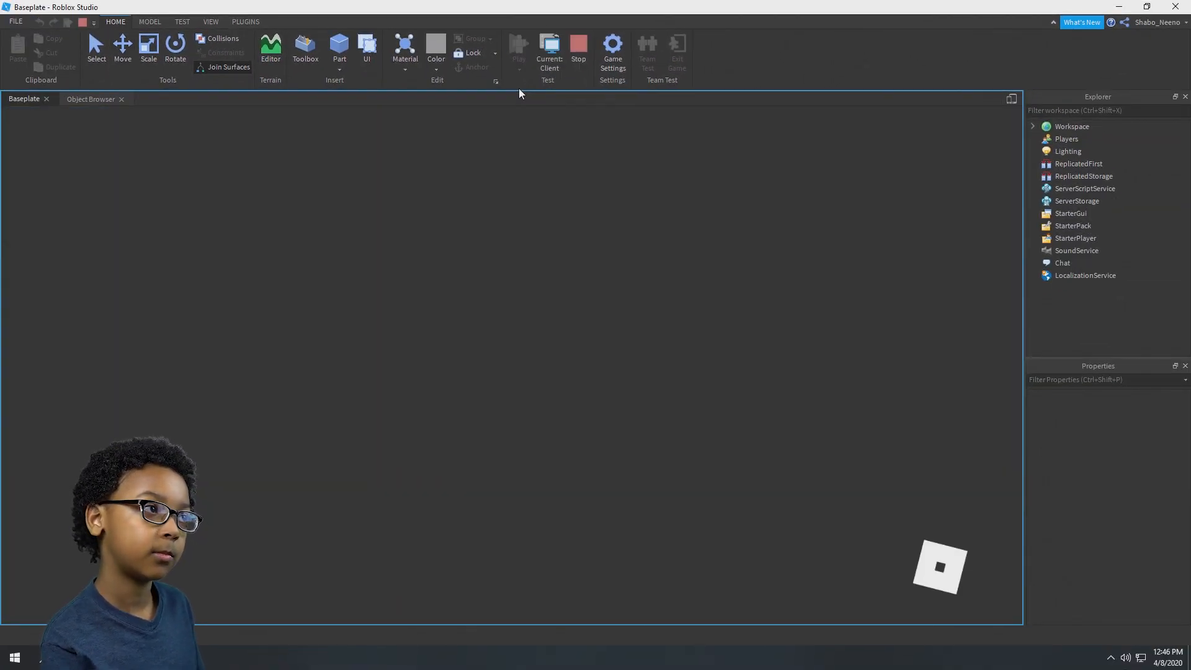
pyautogui.click(518, 48)
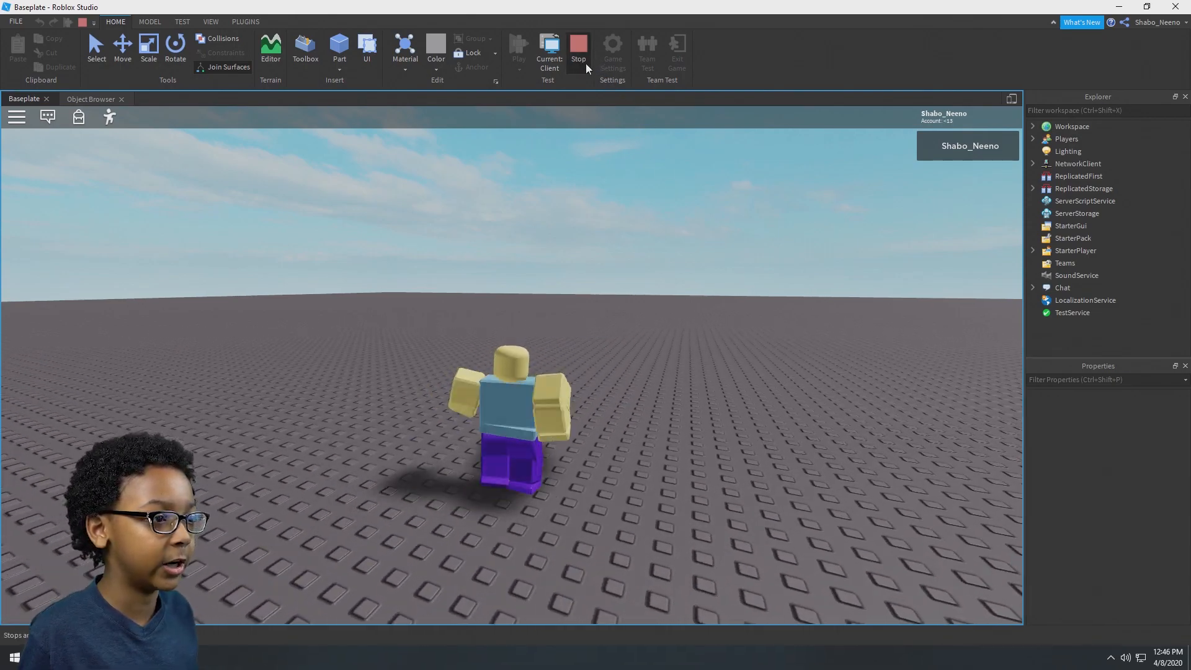
pyautogui.click(578, 50)
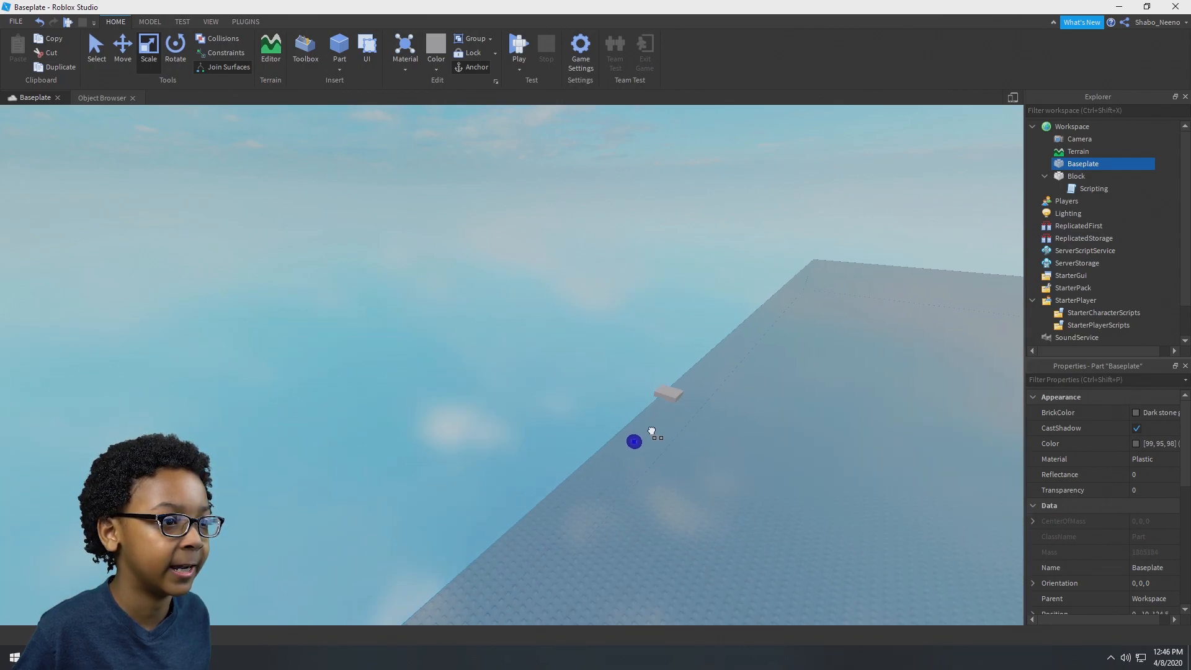
# - Select the Block part in the Explorer for duplicating across the gap
pyautogui.click(1076, 176)
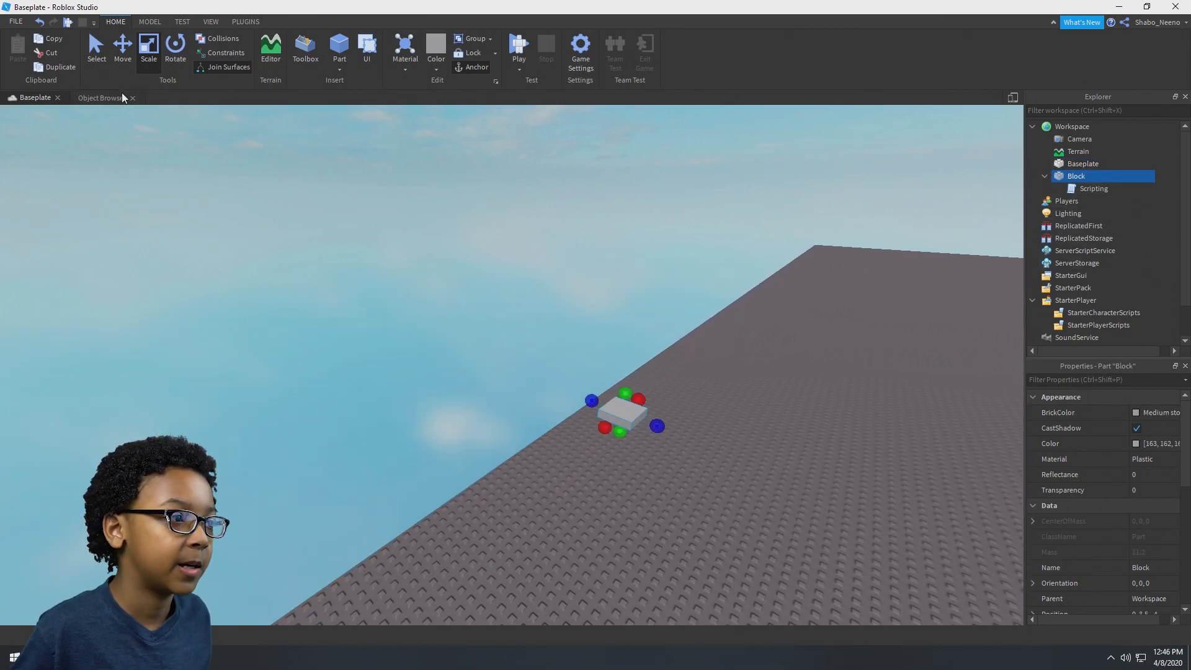
pyautogui.click(122, 47)
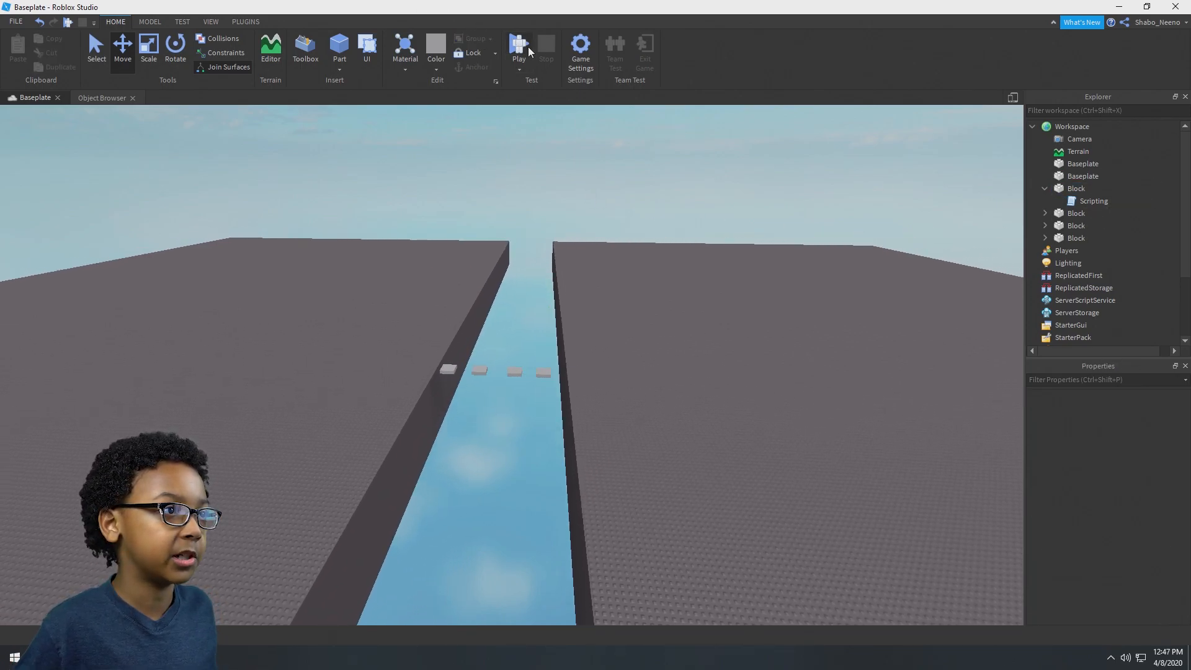
pyautogui.click(519, 45)
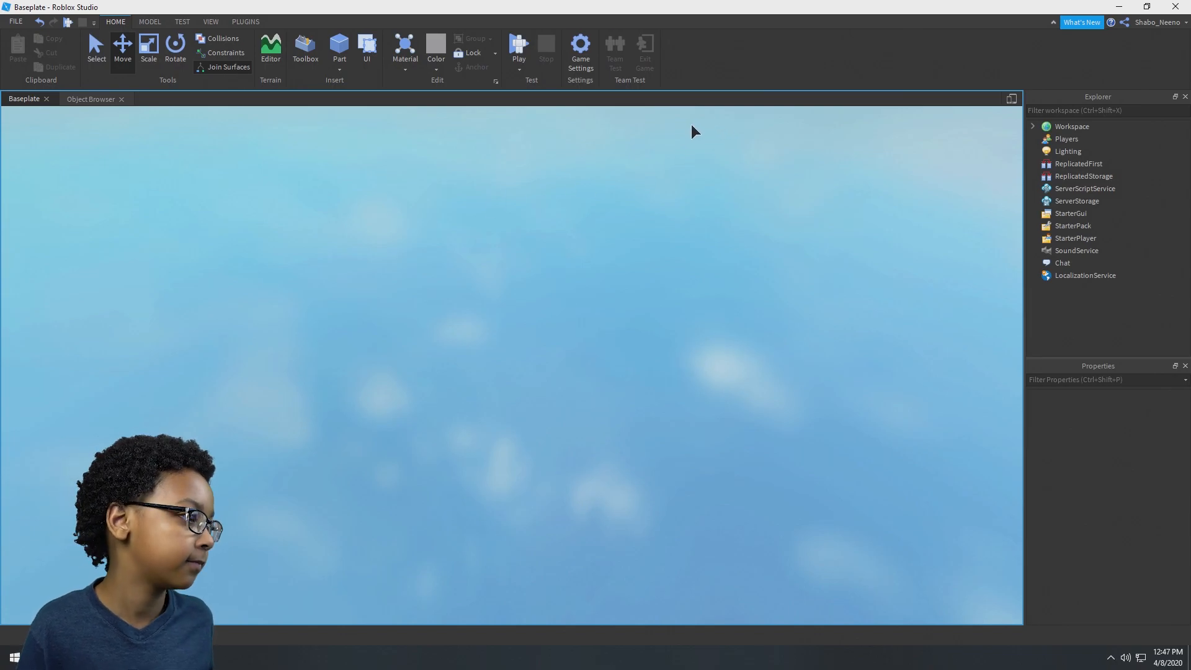
pyautogui.click(518, 47)
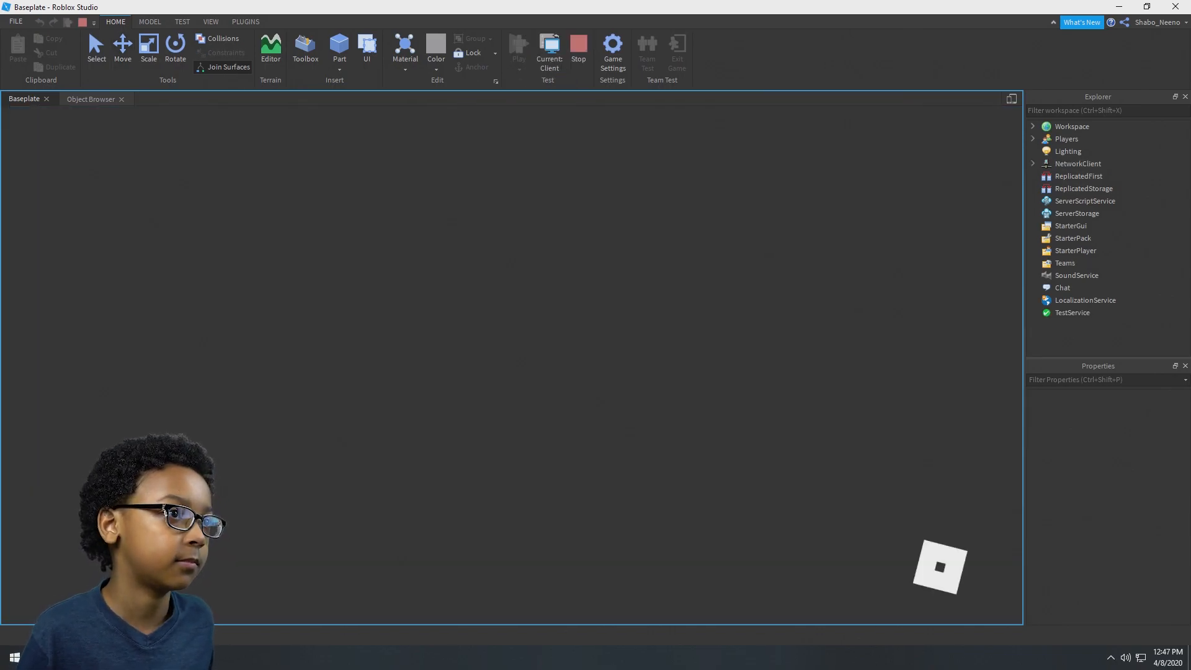
pyautogui.click(518, 50)
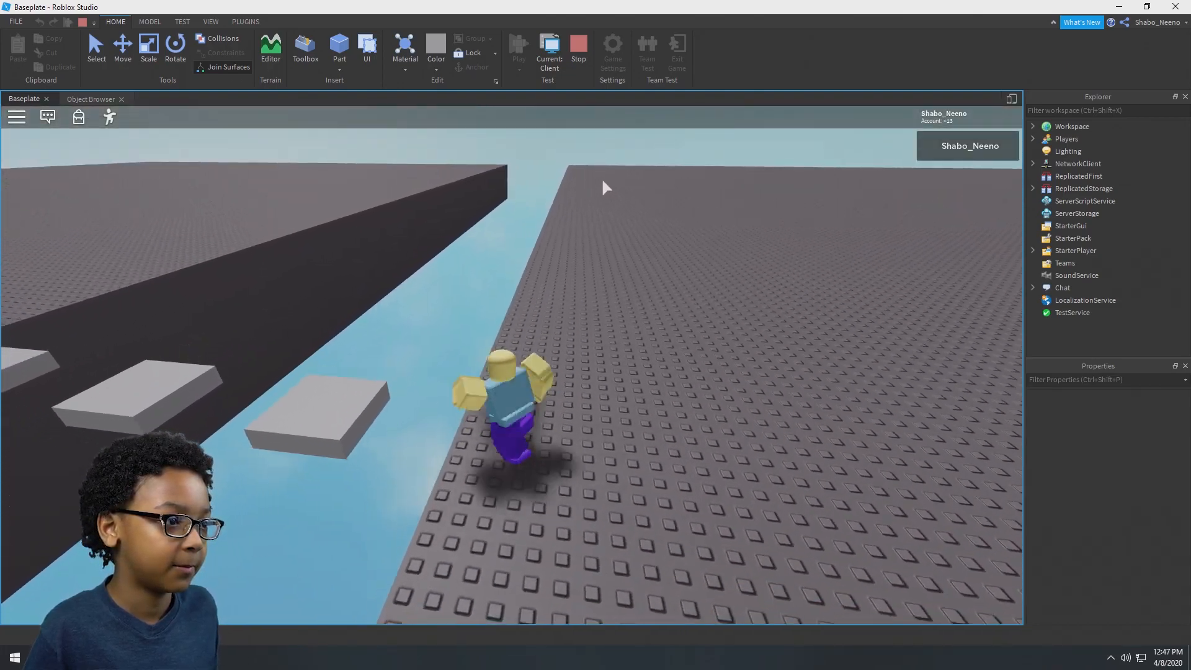
pyautogui.click(577, 45)
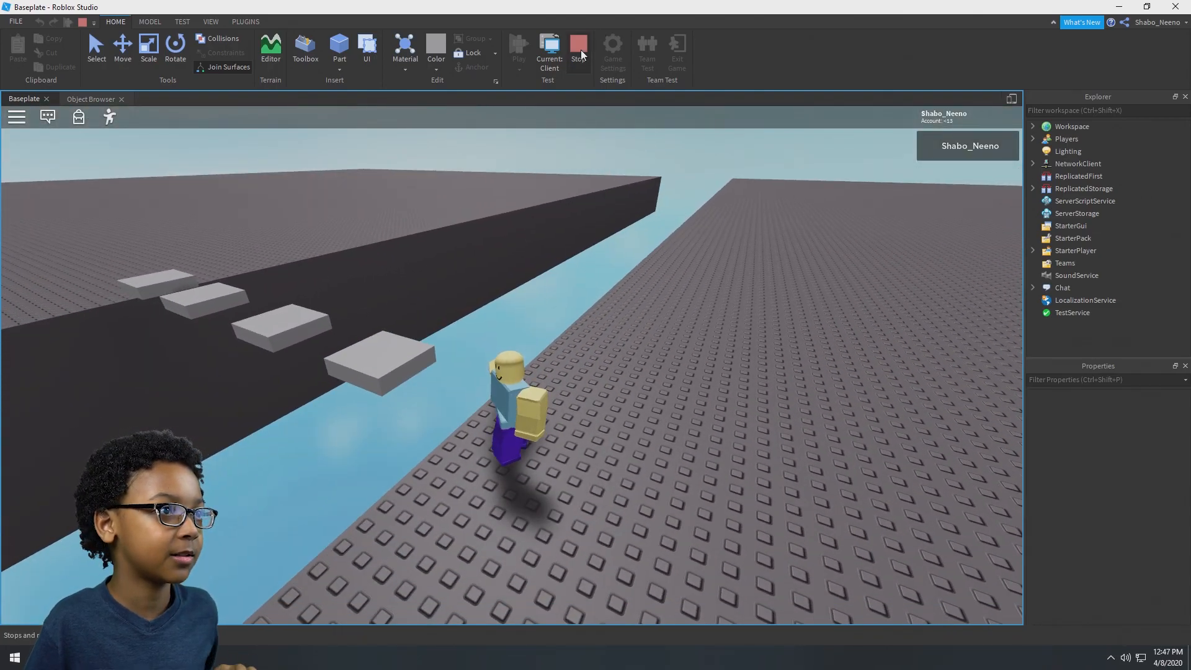
pyautogui.click(578, 48)
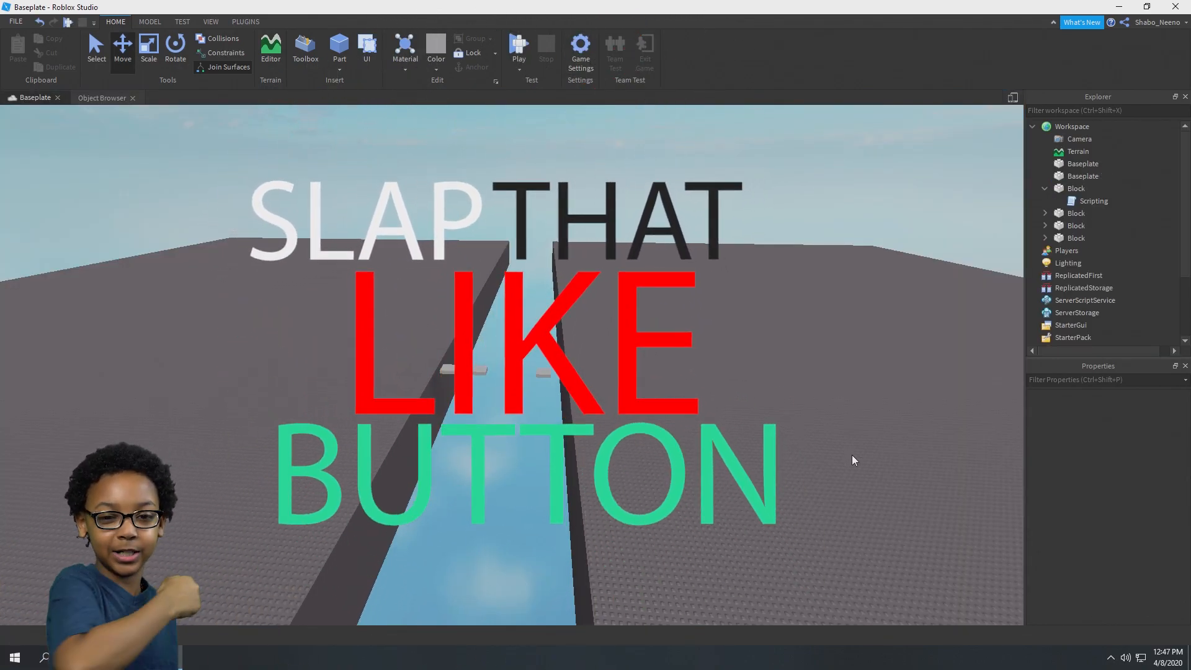